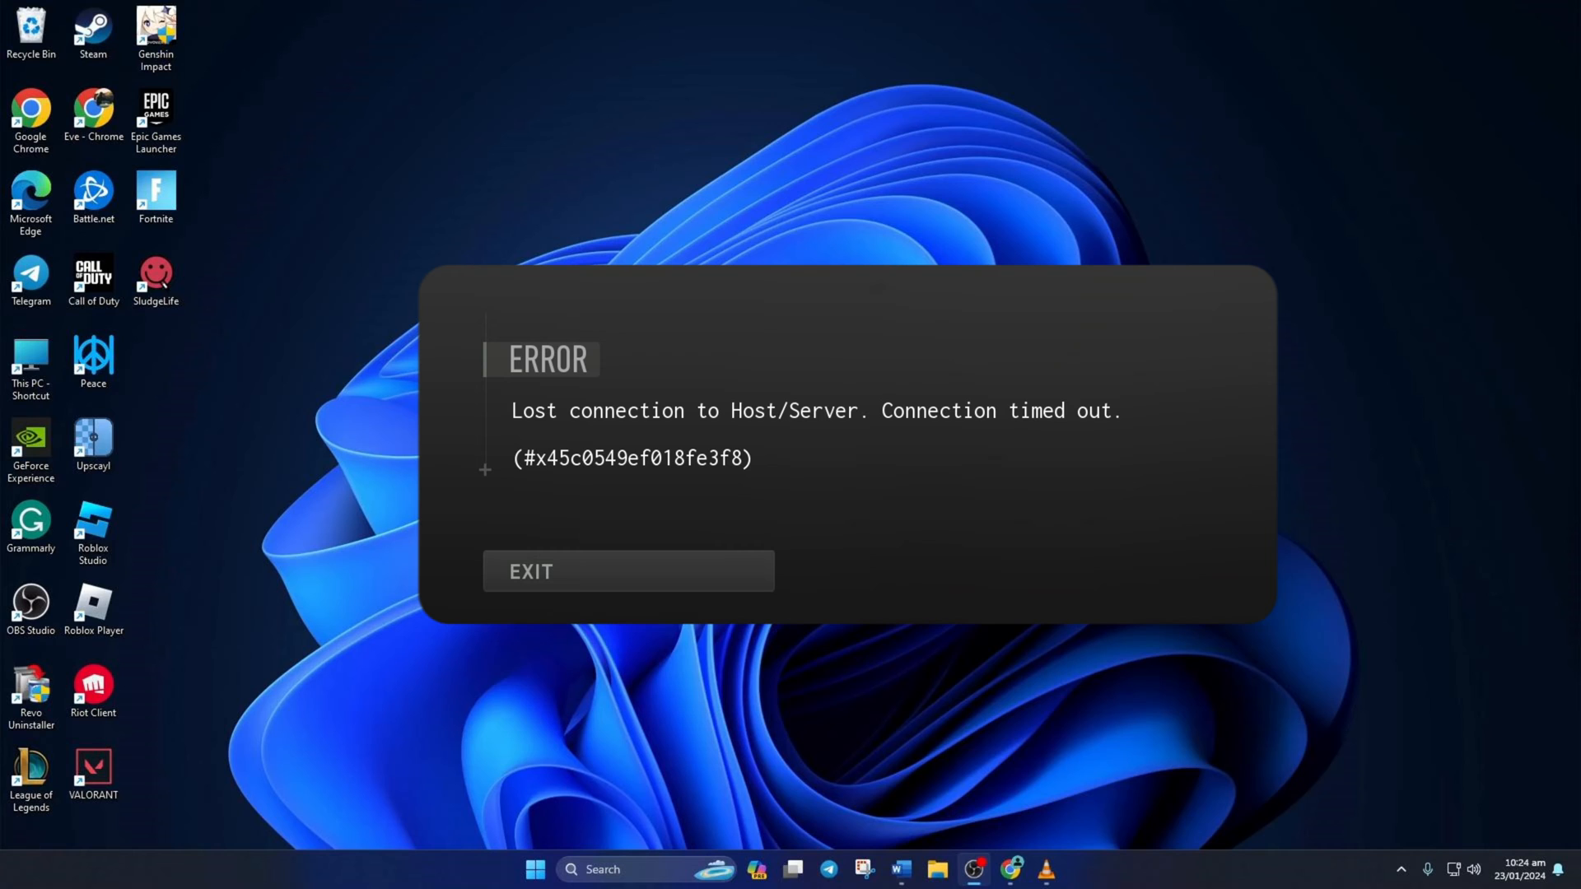
# - Dismiss the 'Lost connection to Host/Server' error and exit Call of Duty to the desktop
pyautogui.click(626, 572)
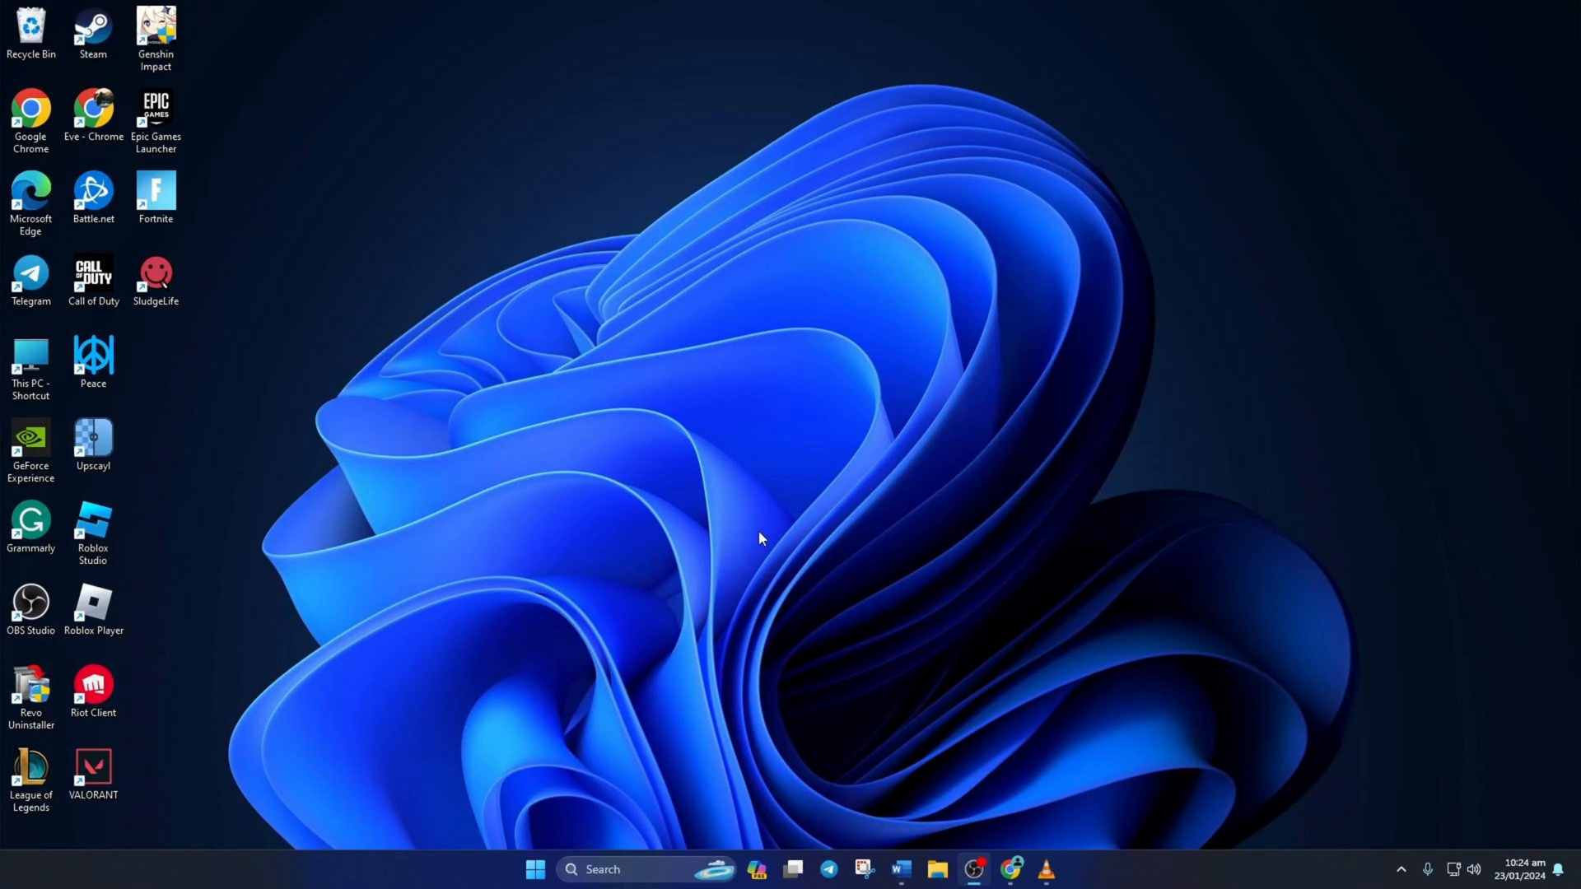
# - Search 'cmd' and launch Command Prompt as administrator, approving the UAC prompt
pyautogui.click(602, 870)
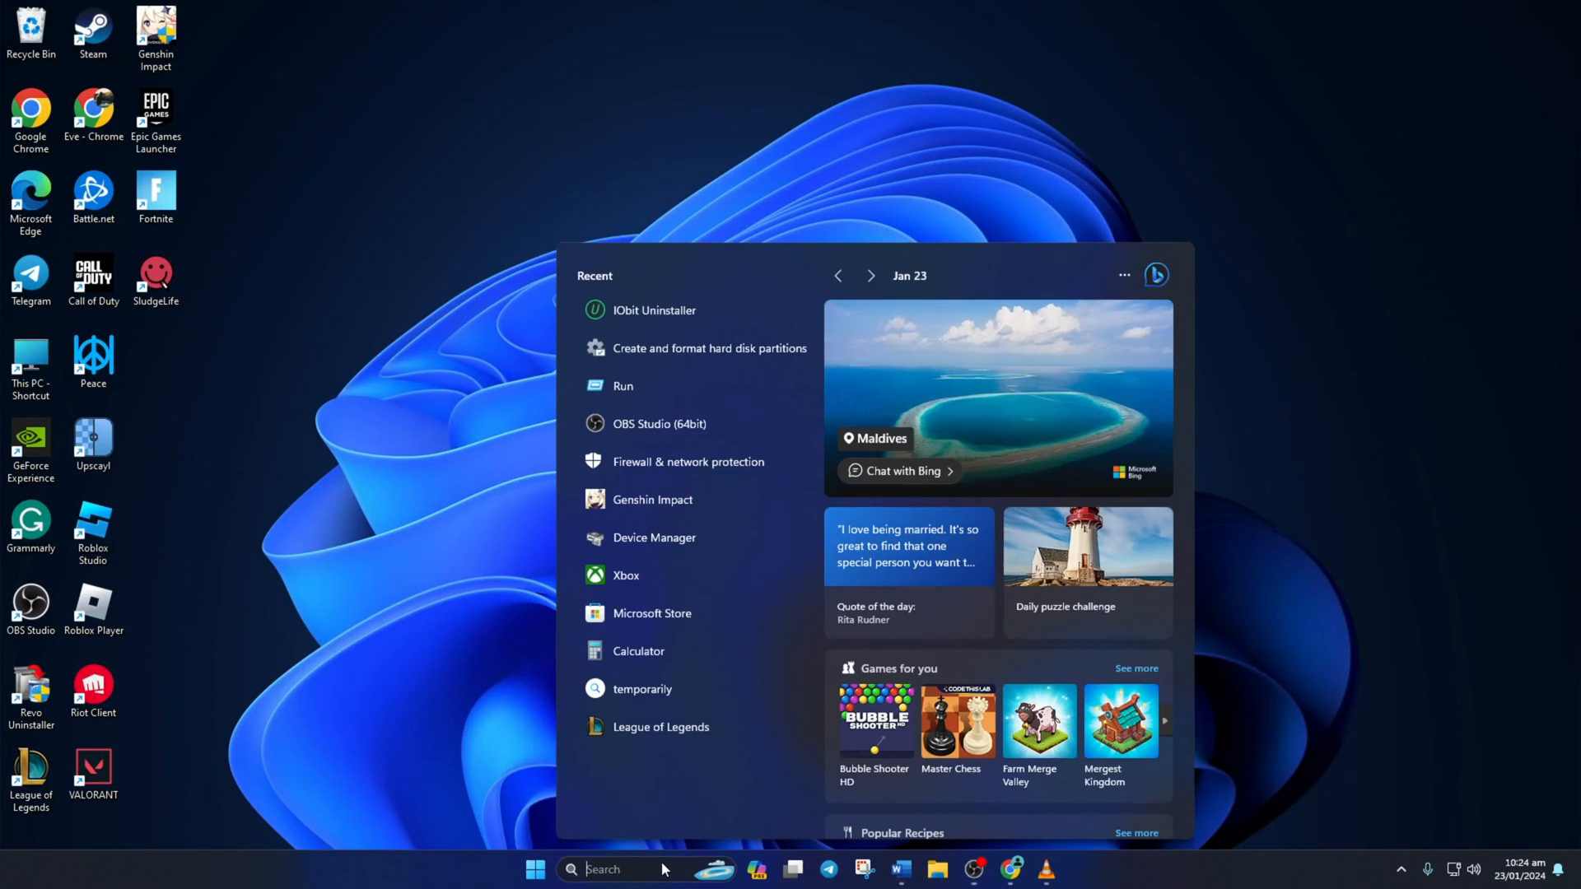
pyautogui.write('cmd')
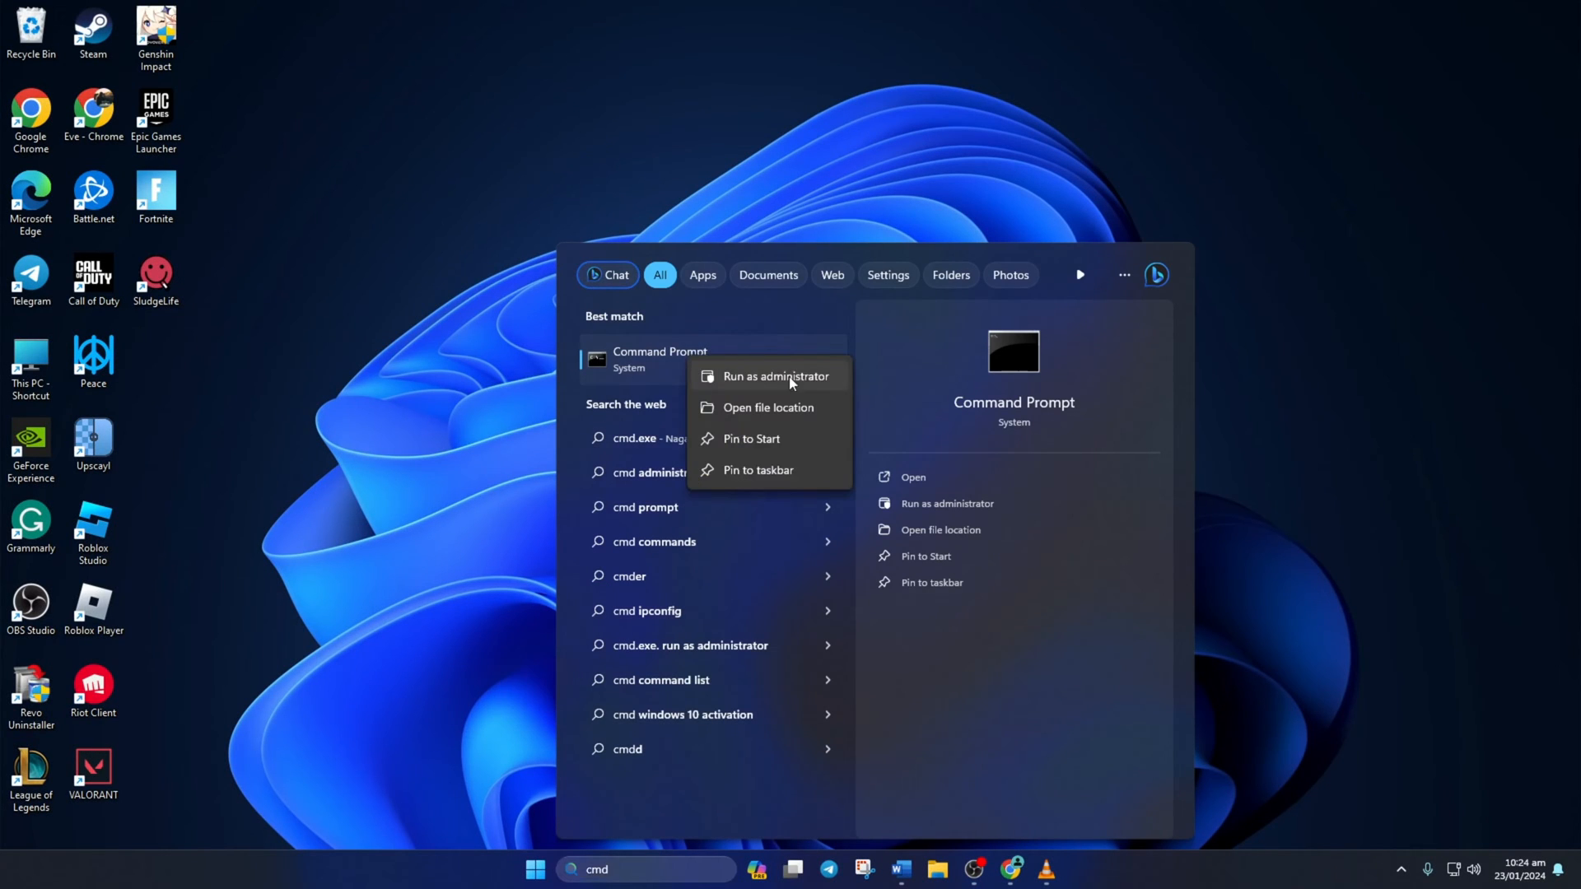
pyautogui.click(771, 376)
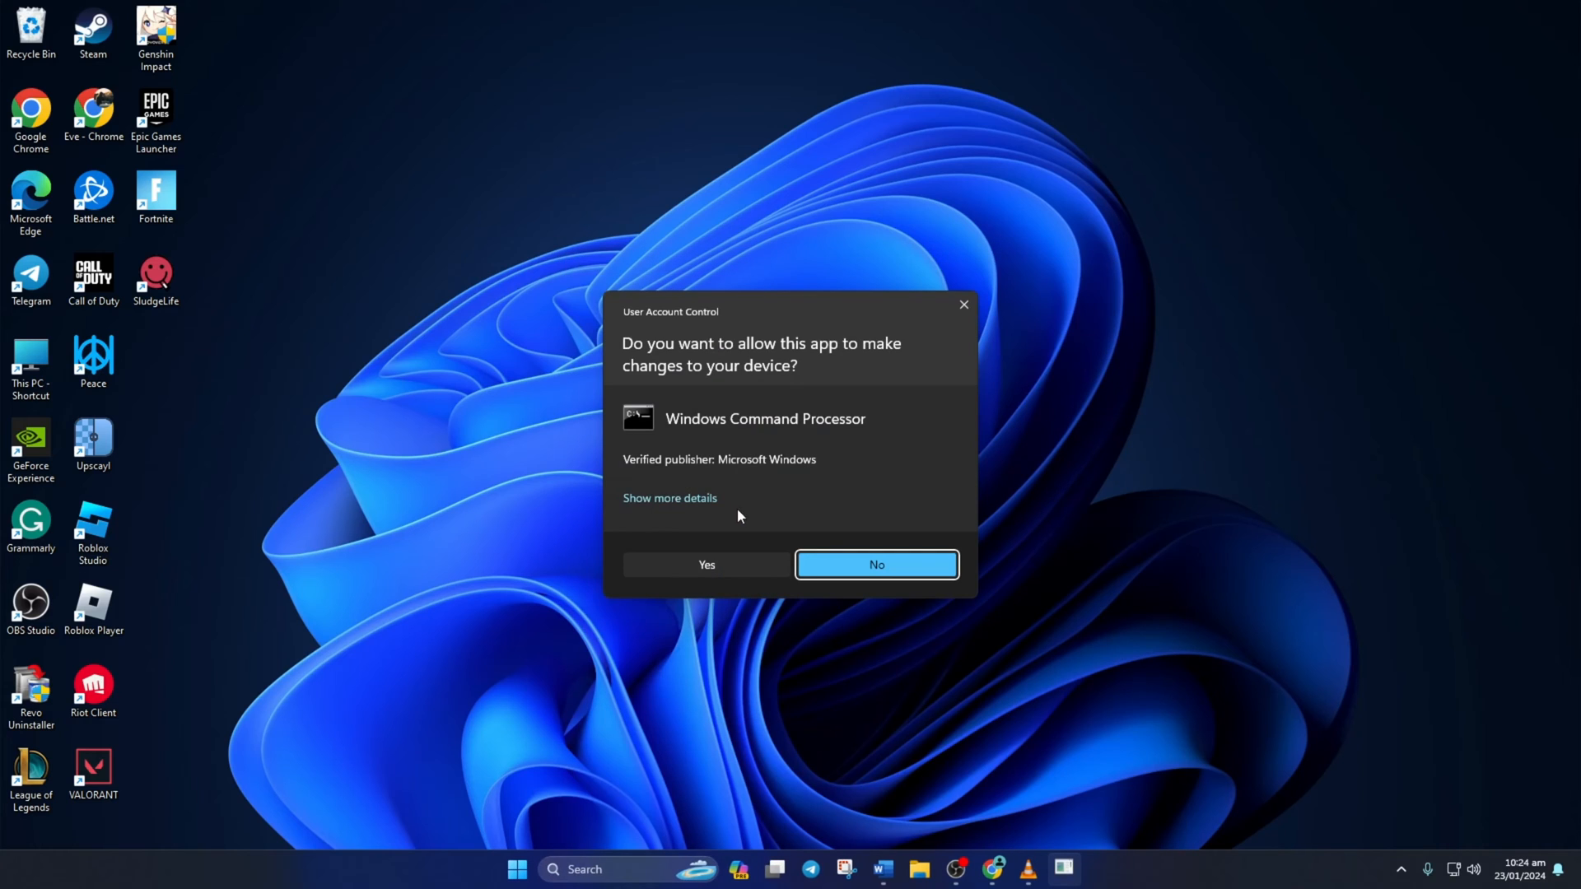
pyautogui.click(706, 564)
pyautogui.write('netsh winsock reset')
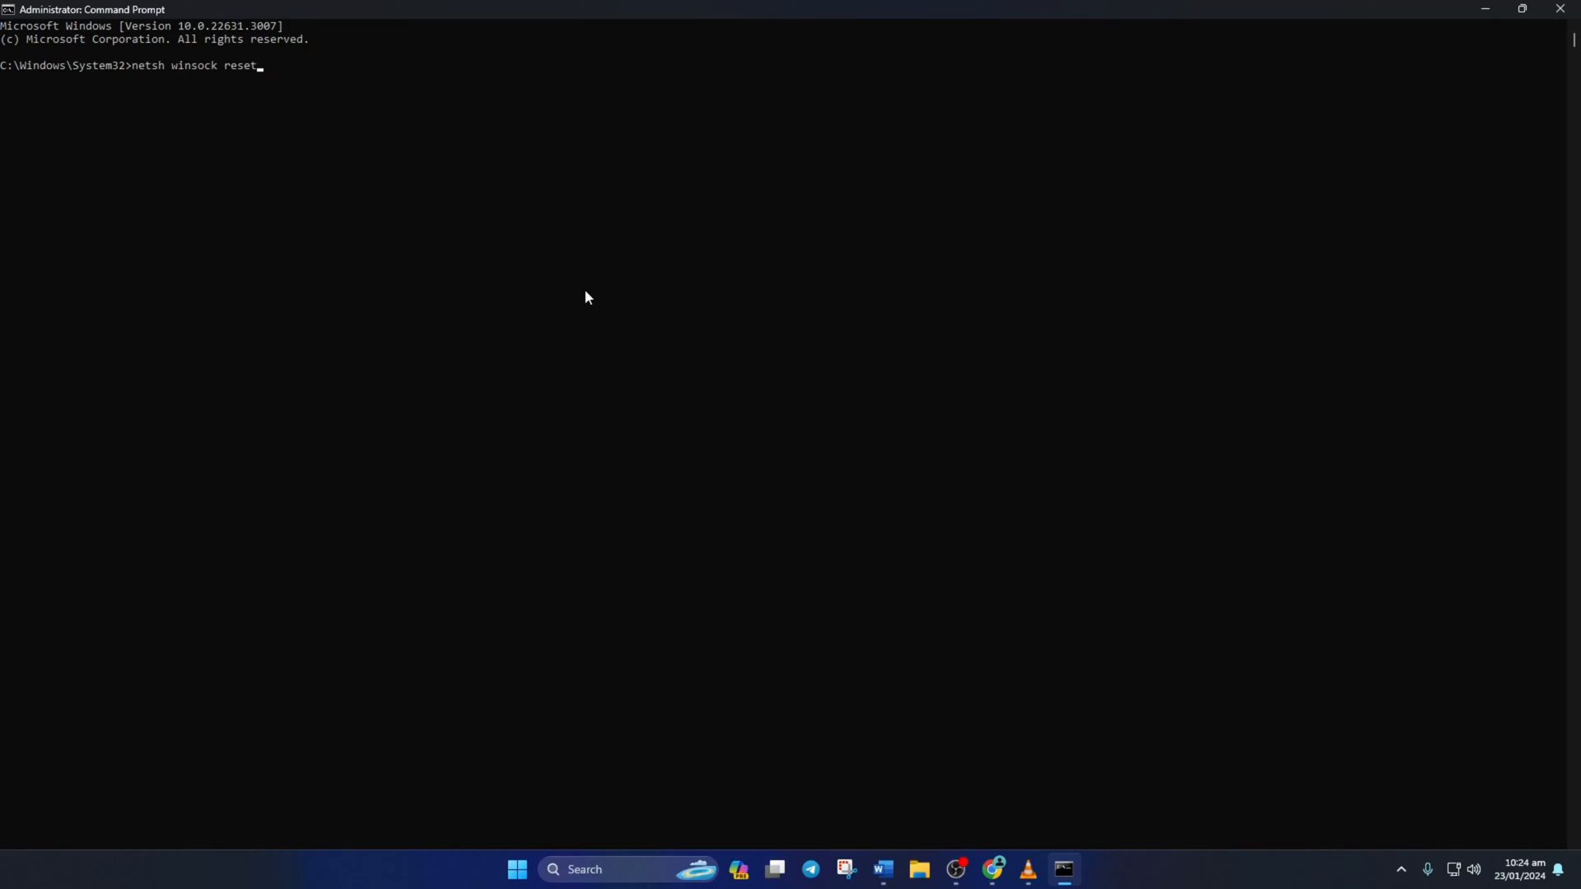
# - Run ipconfig /flushdns, /release, /renew and netsh int ip reset in sequence
pyautogui.write('ipconfig /flu')
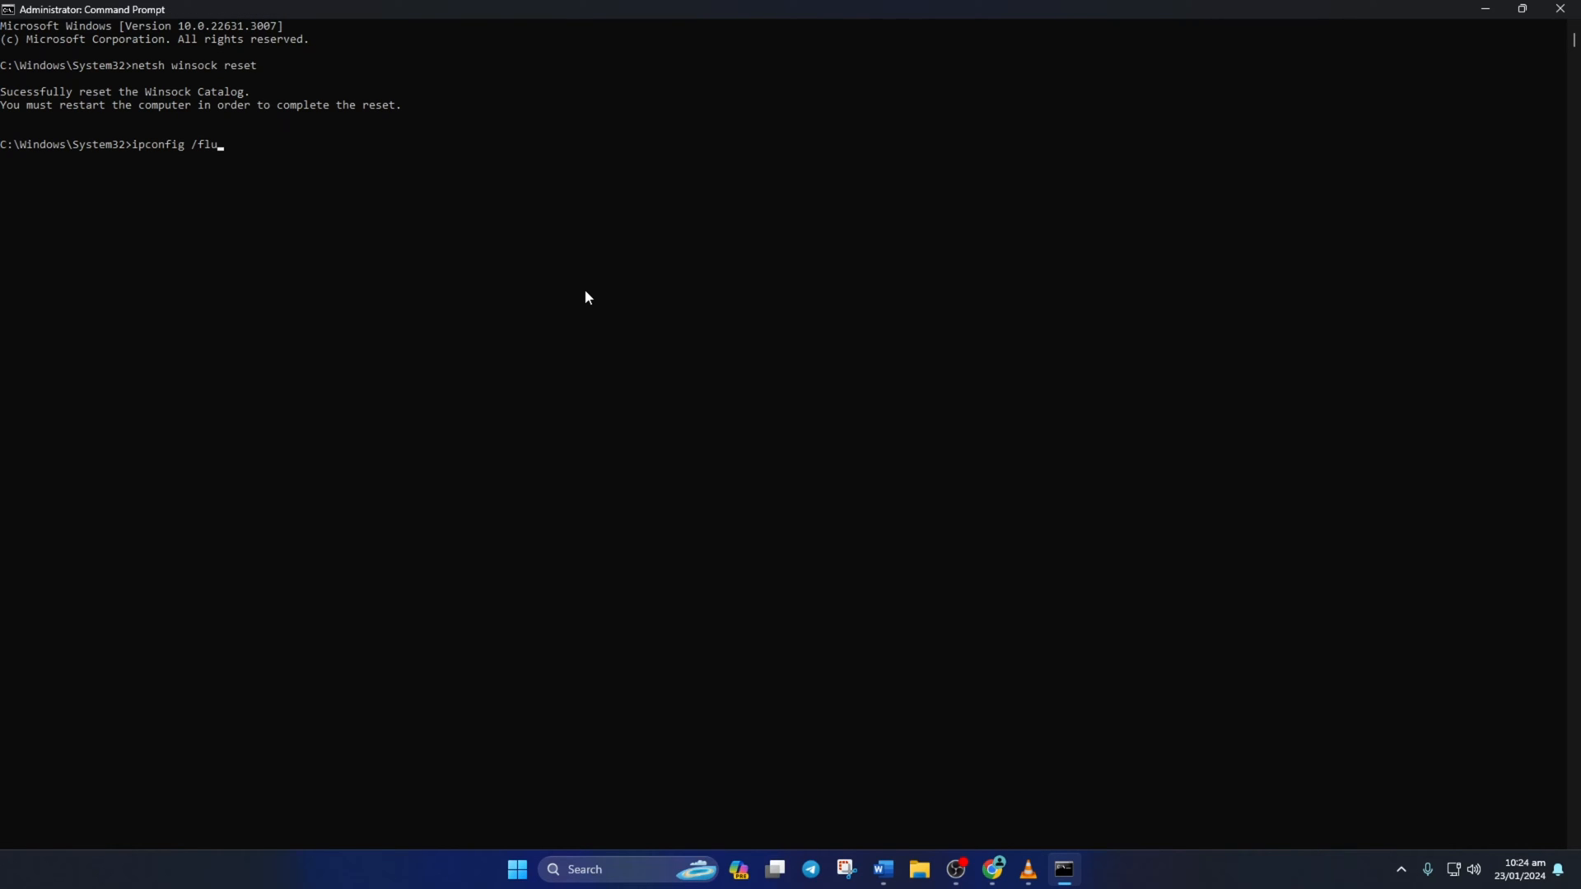
pyautogui.press('Return')
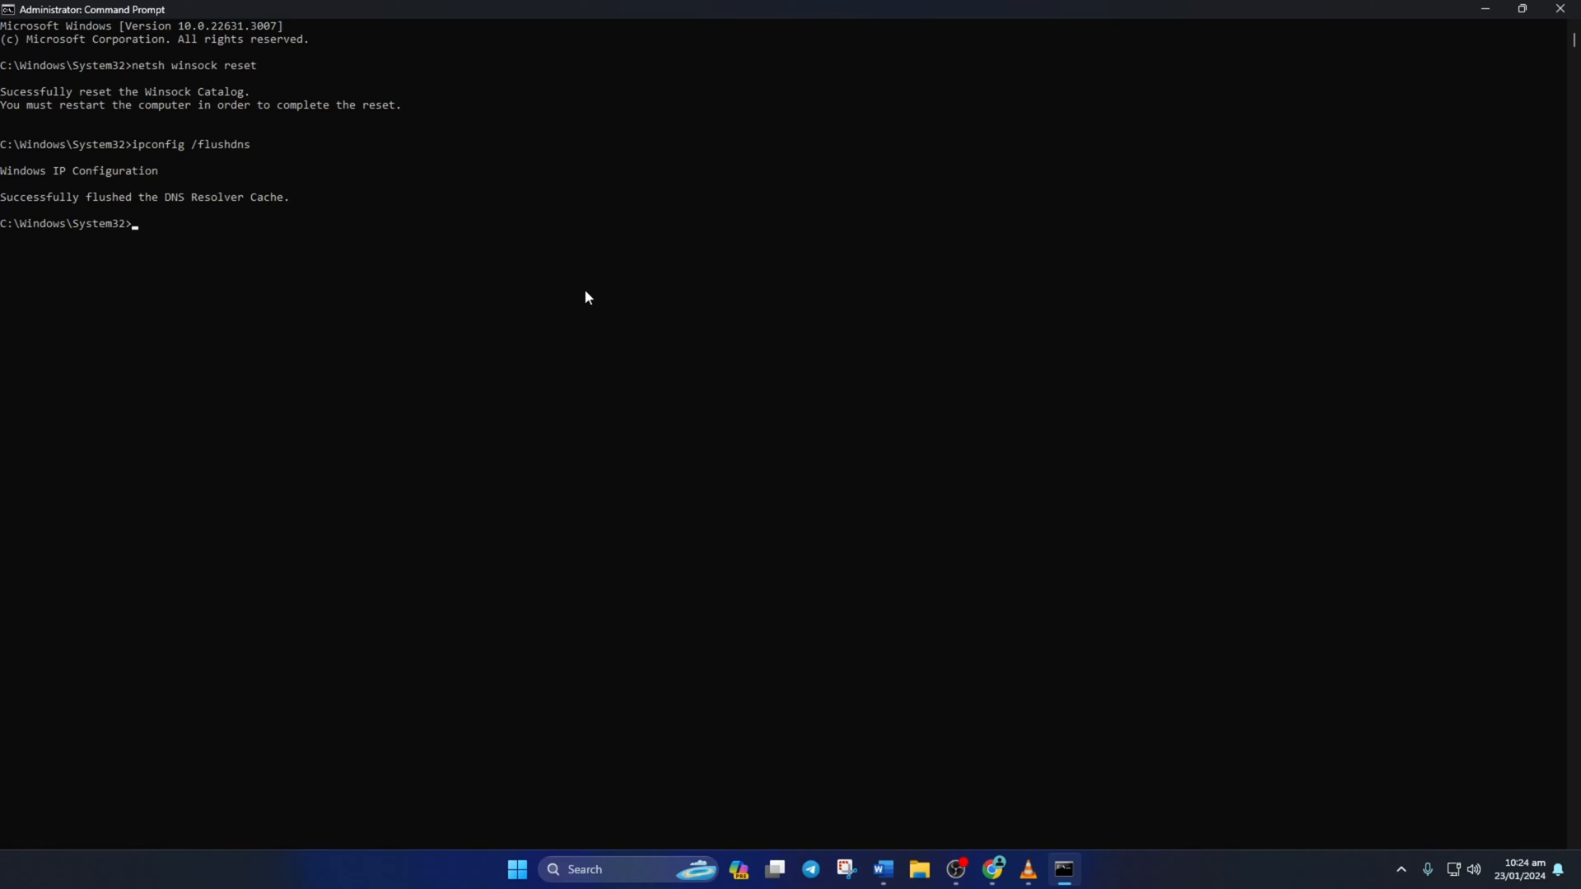
pyautogui.write('ipconfig /release')
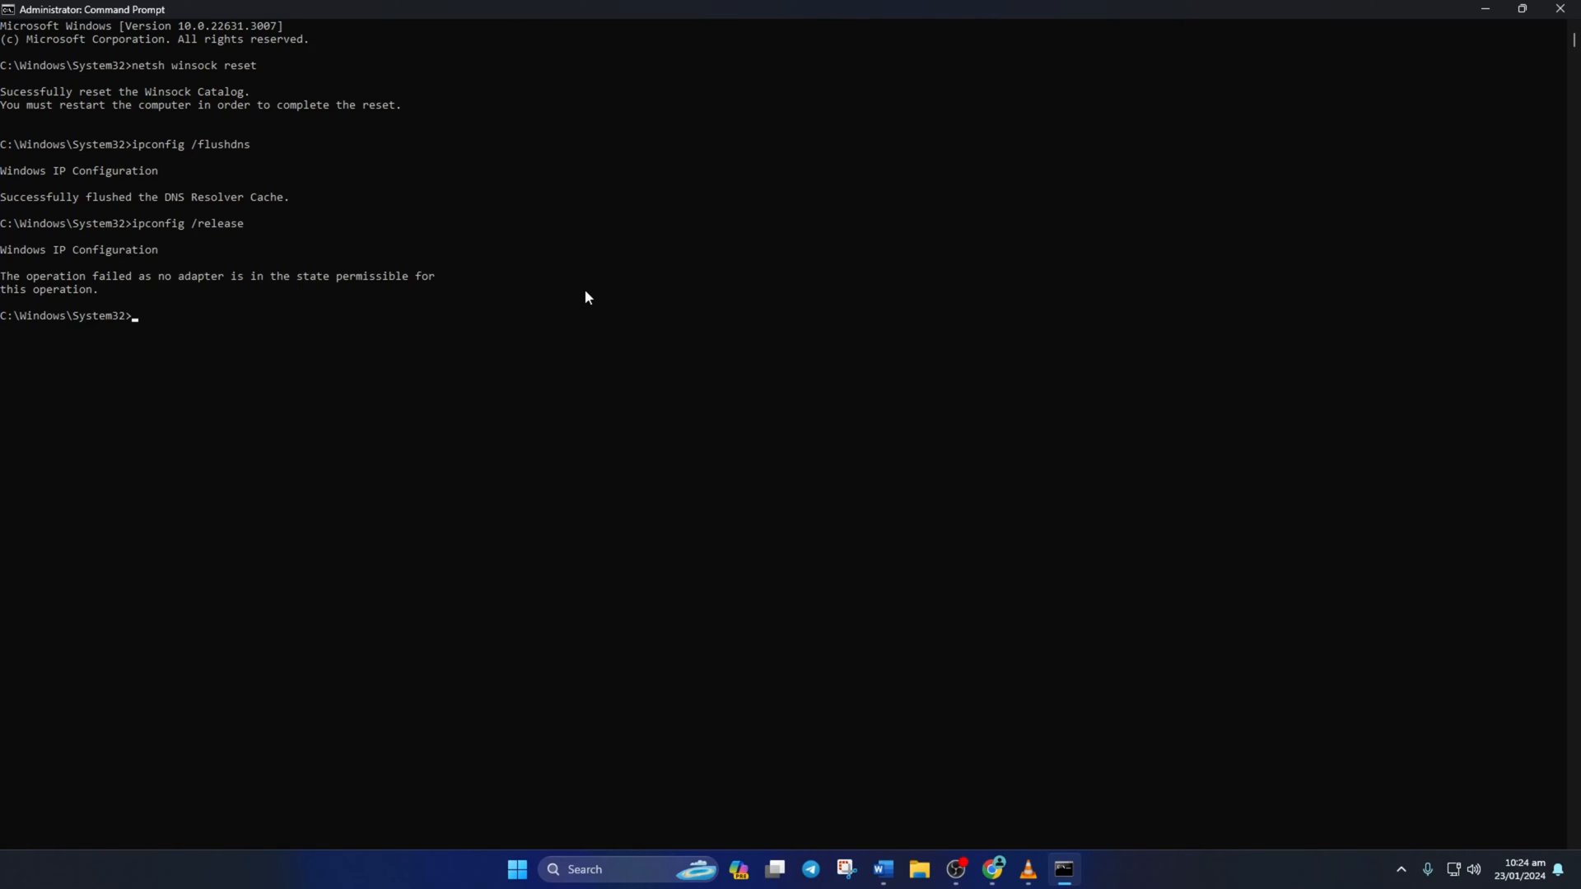
pyautogui.write('ipconfig /renew')
pyautogui.write('net')
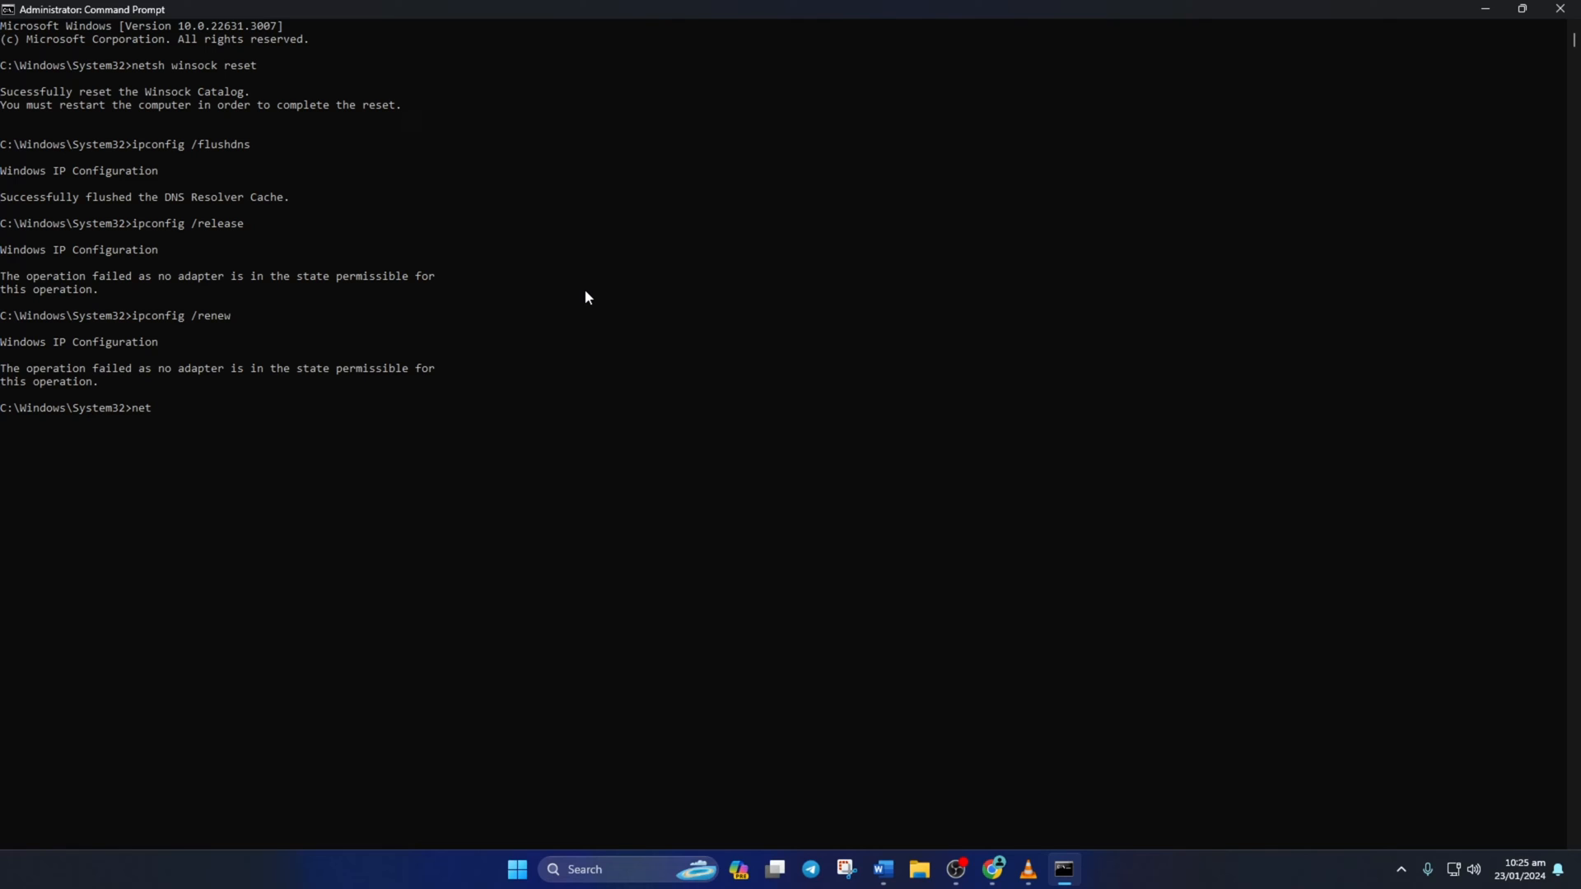
pyautogui.write('sh int ip reset')
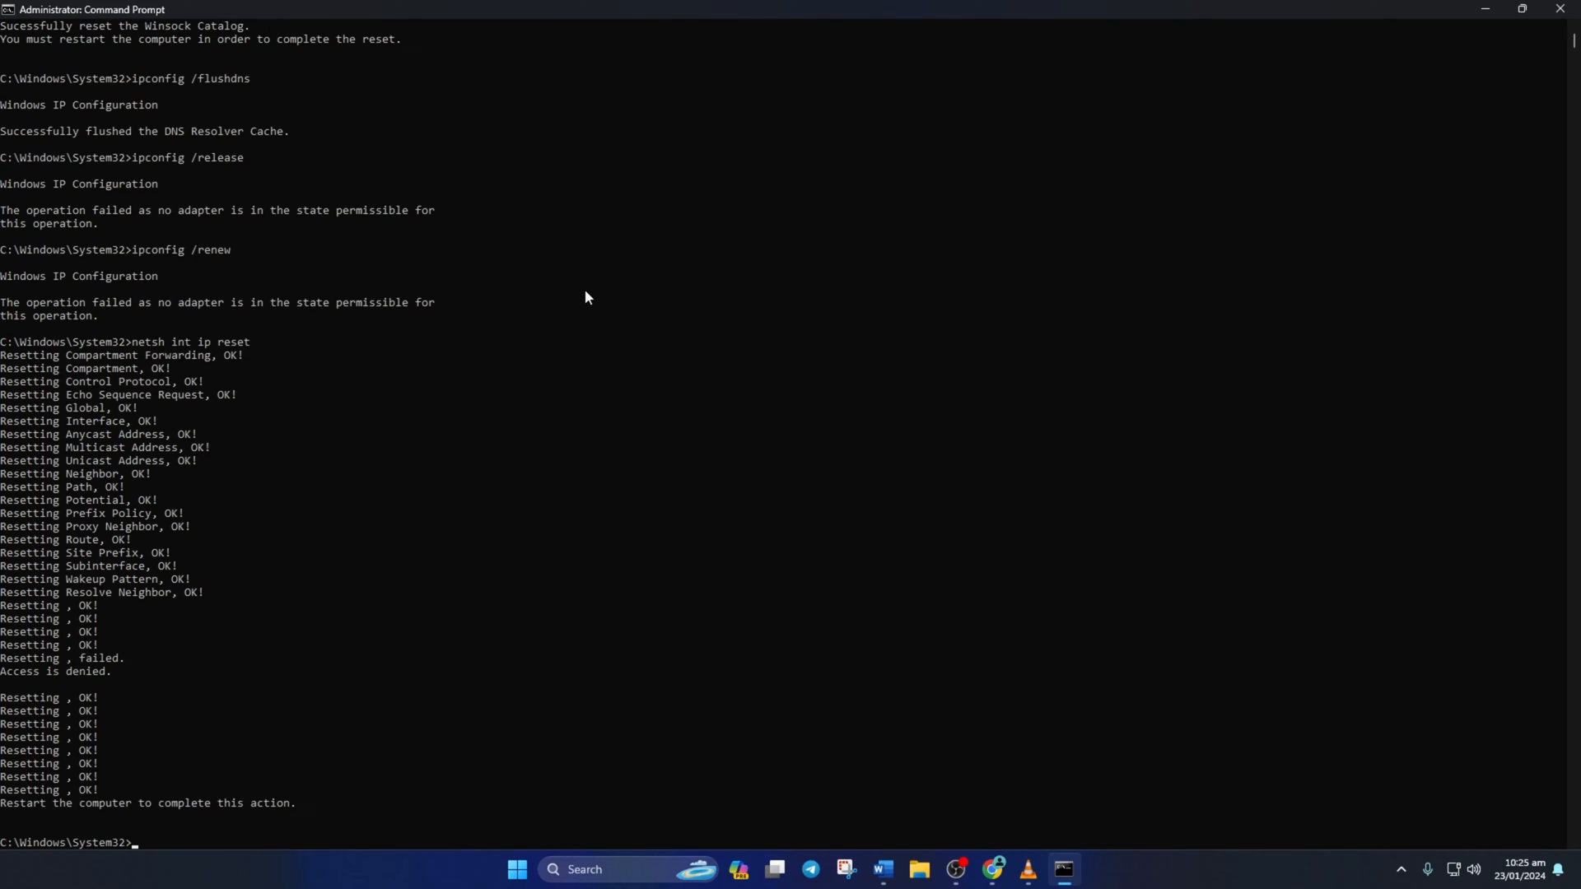
# - Restart the PC from Start > Power, then search 'cmd' to open a regular Command Prompt
pyautogui.click(517, 870)
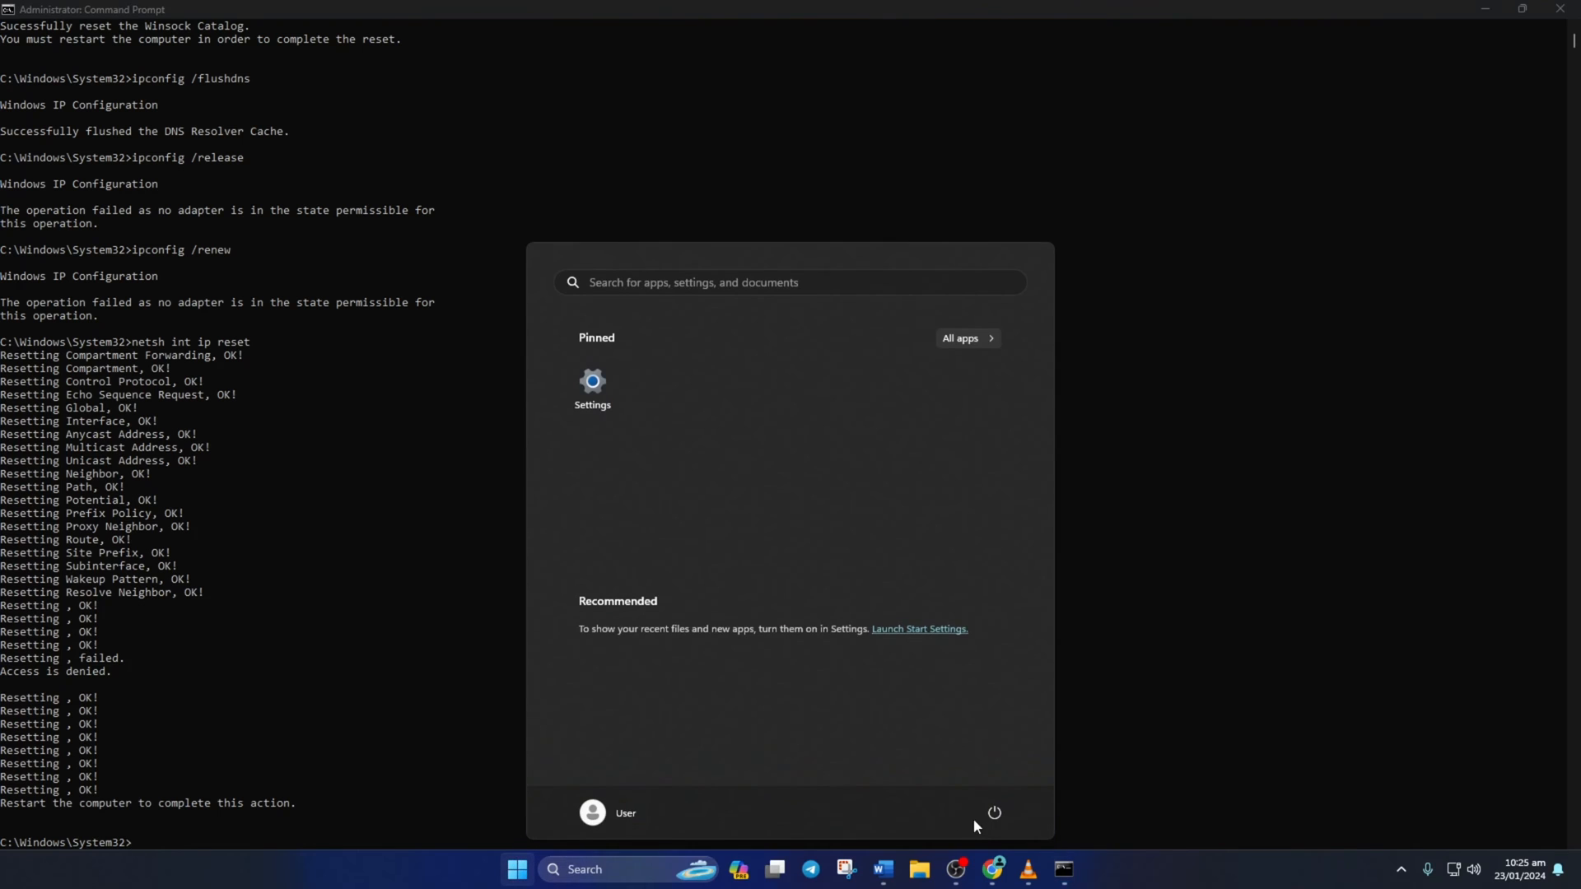
pyautogui.click(993, 812)
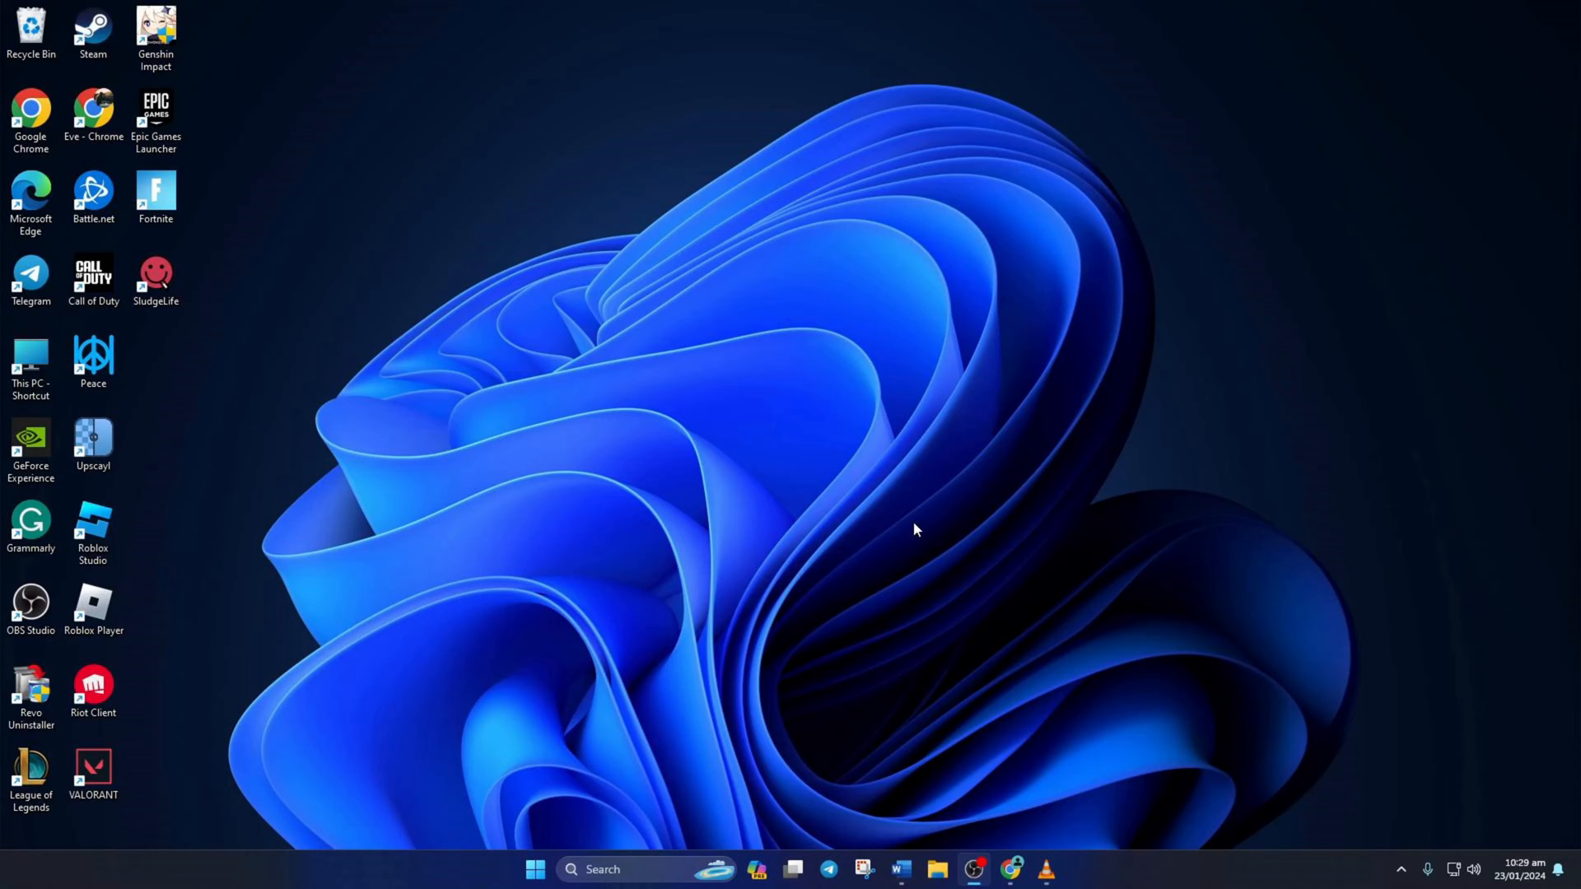
pyautogui.moveTo(654, 726)
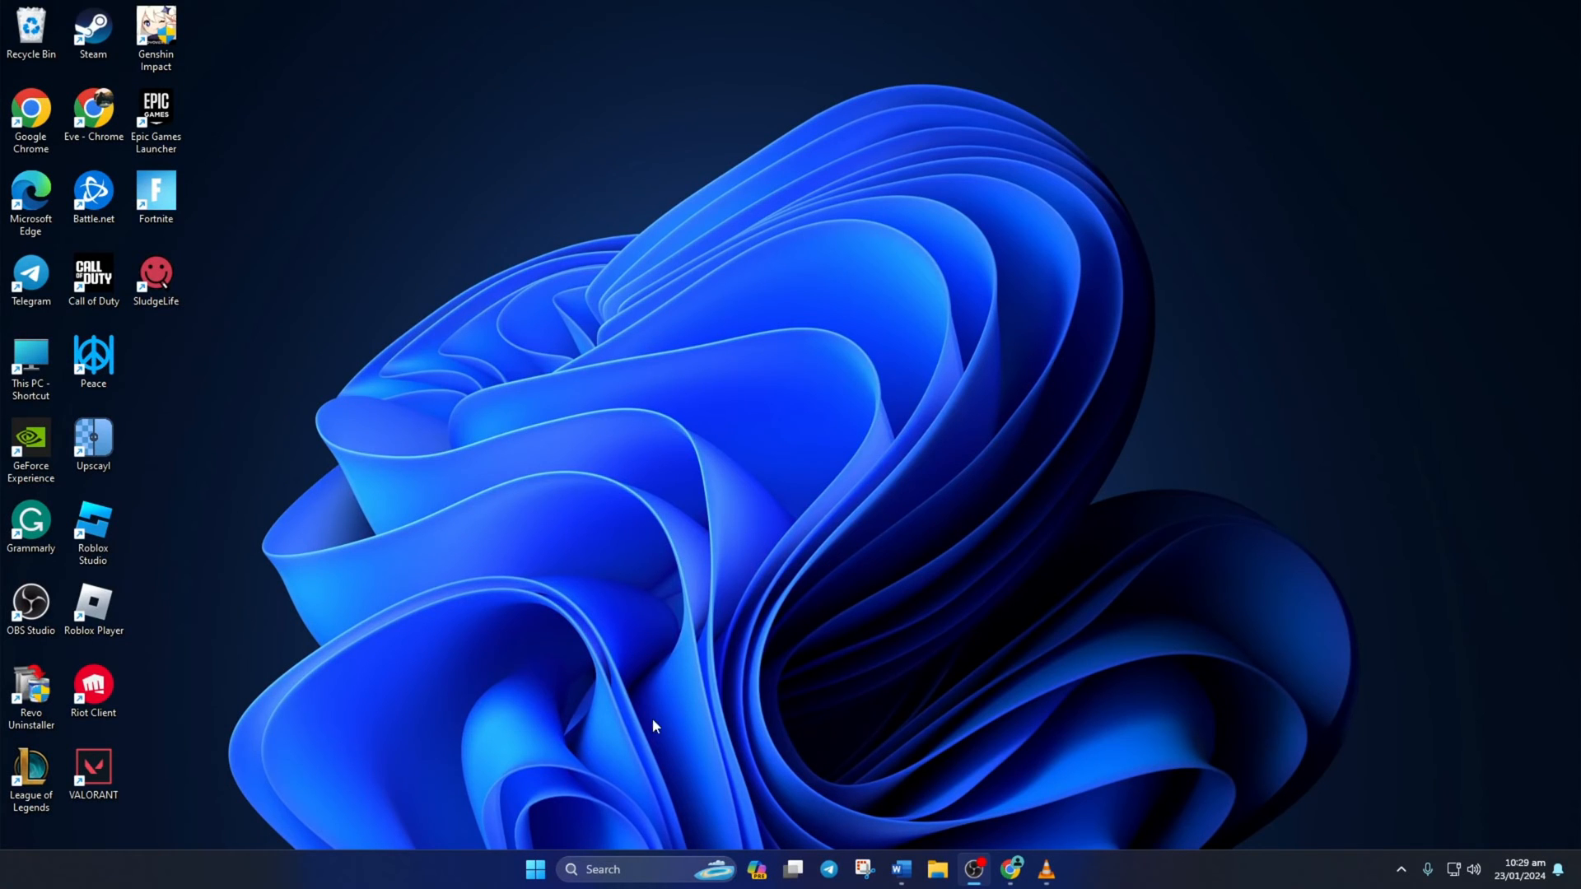
pyautogui.write('cm')
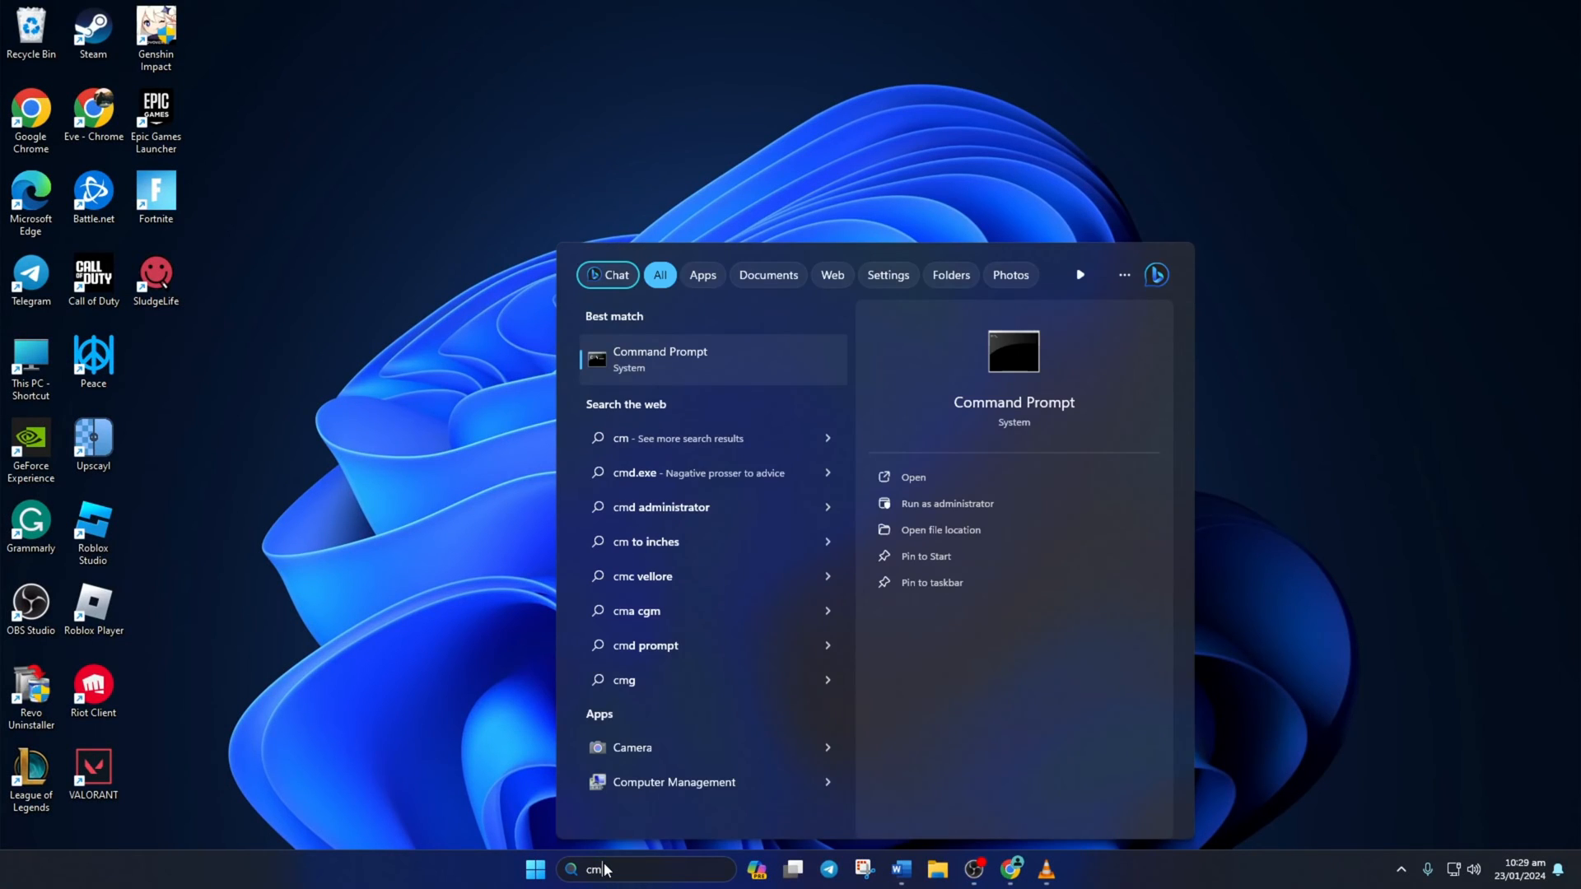
pyautogui.write('d')
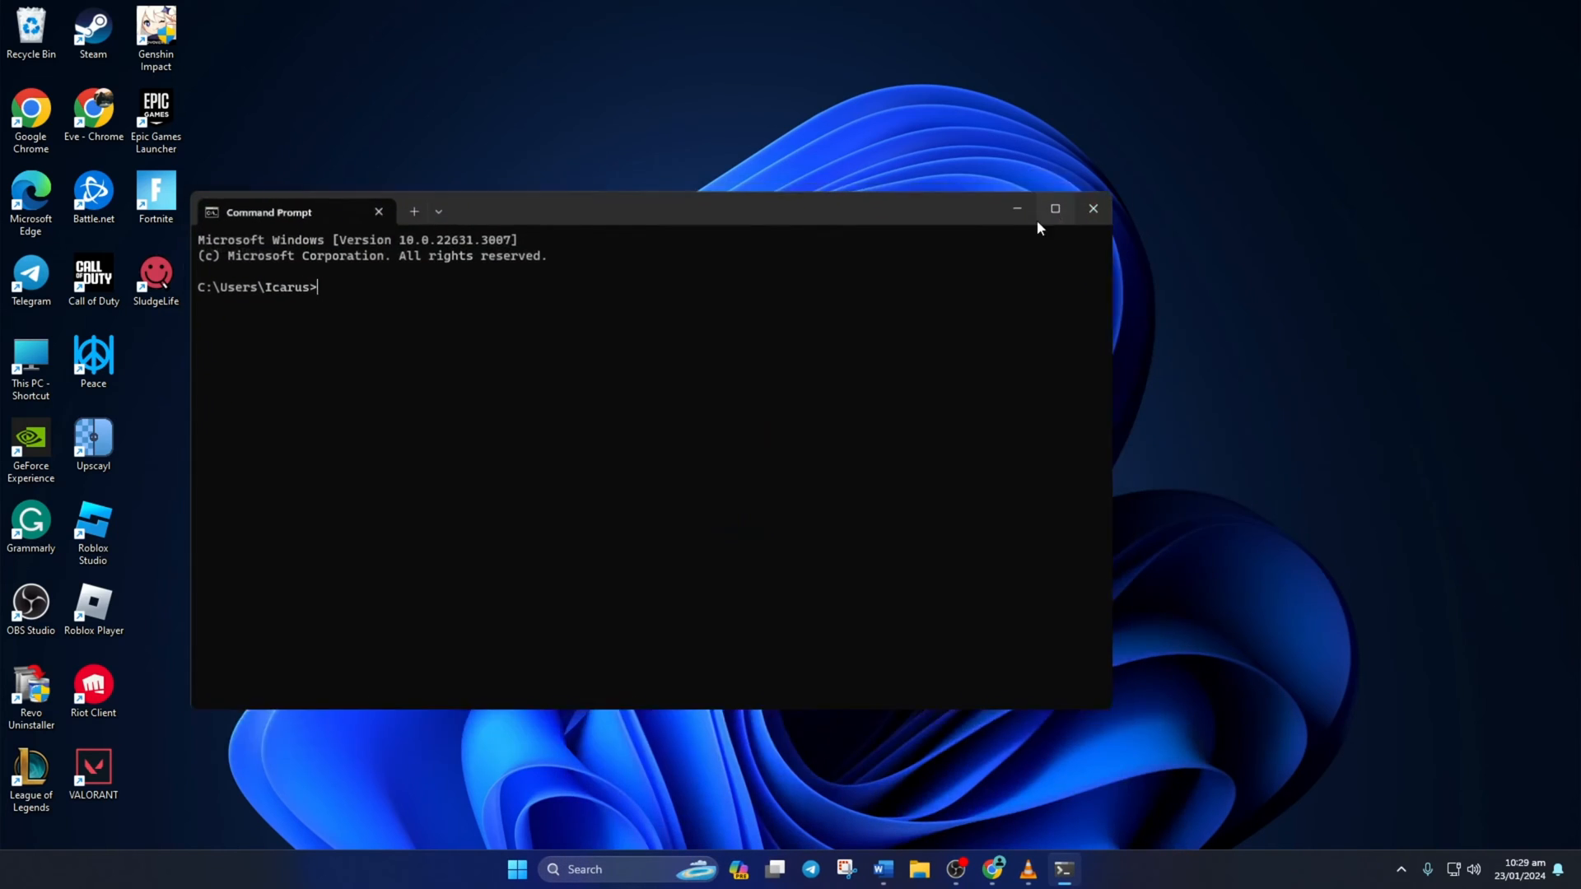
# - Maximise the window, ping 1.1.1.1 and highlight its ~10 ms round-trip times
pyautogui.click(1054, 209)
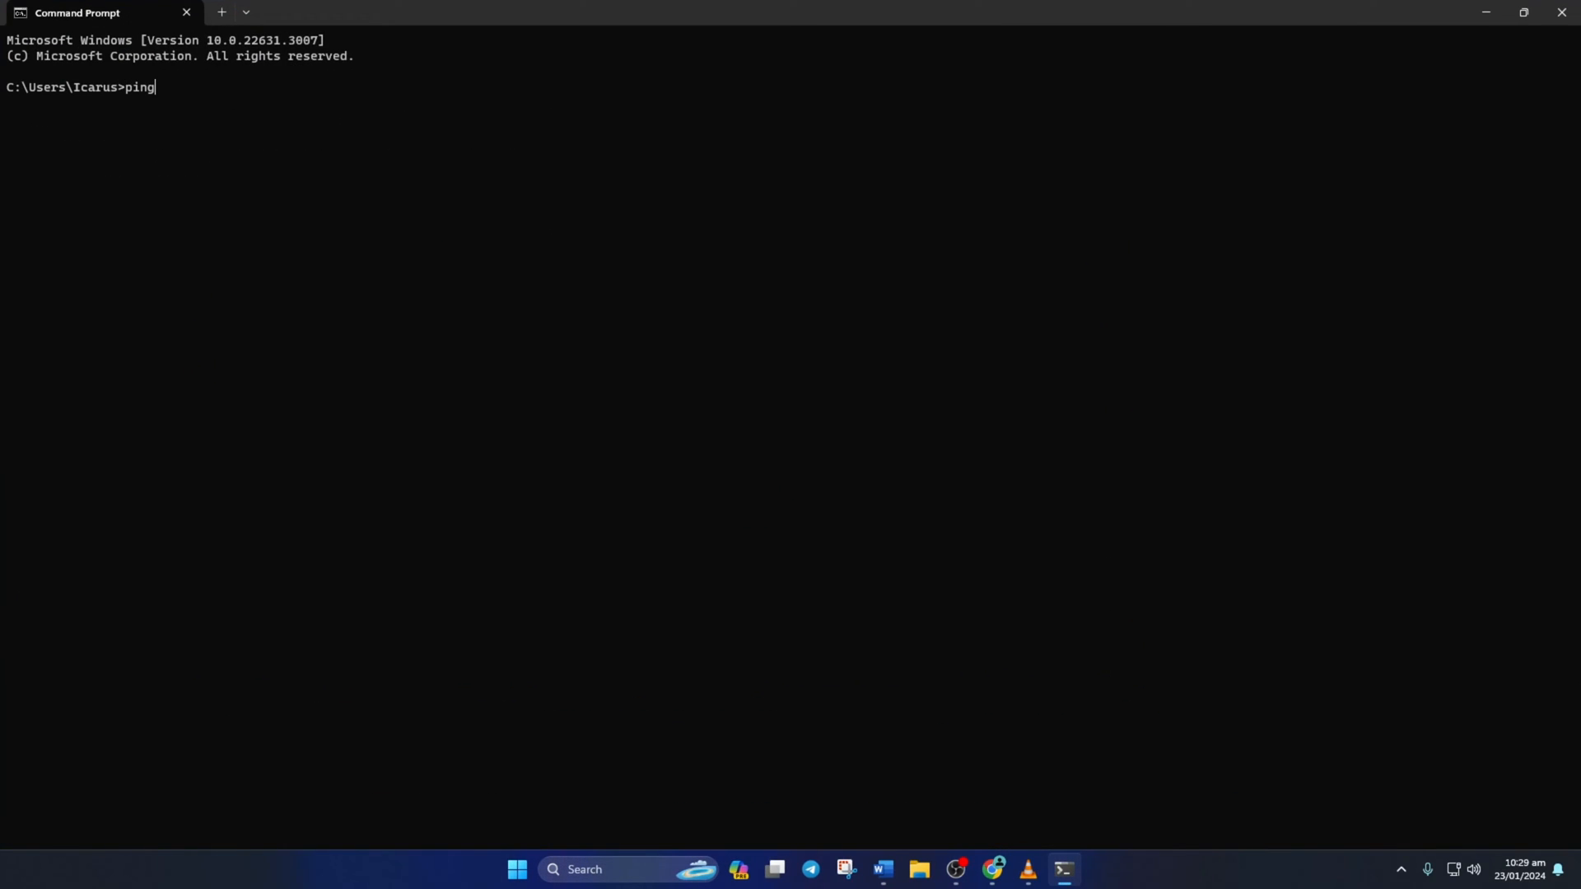
pyautogui.write('1.1.1.1')
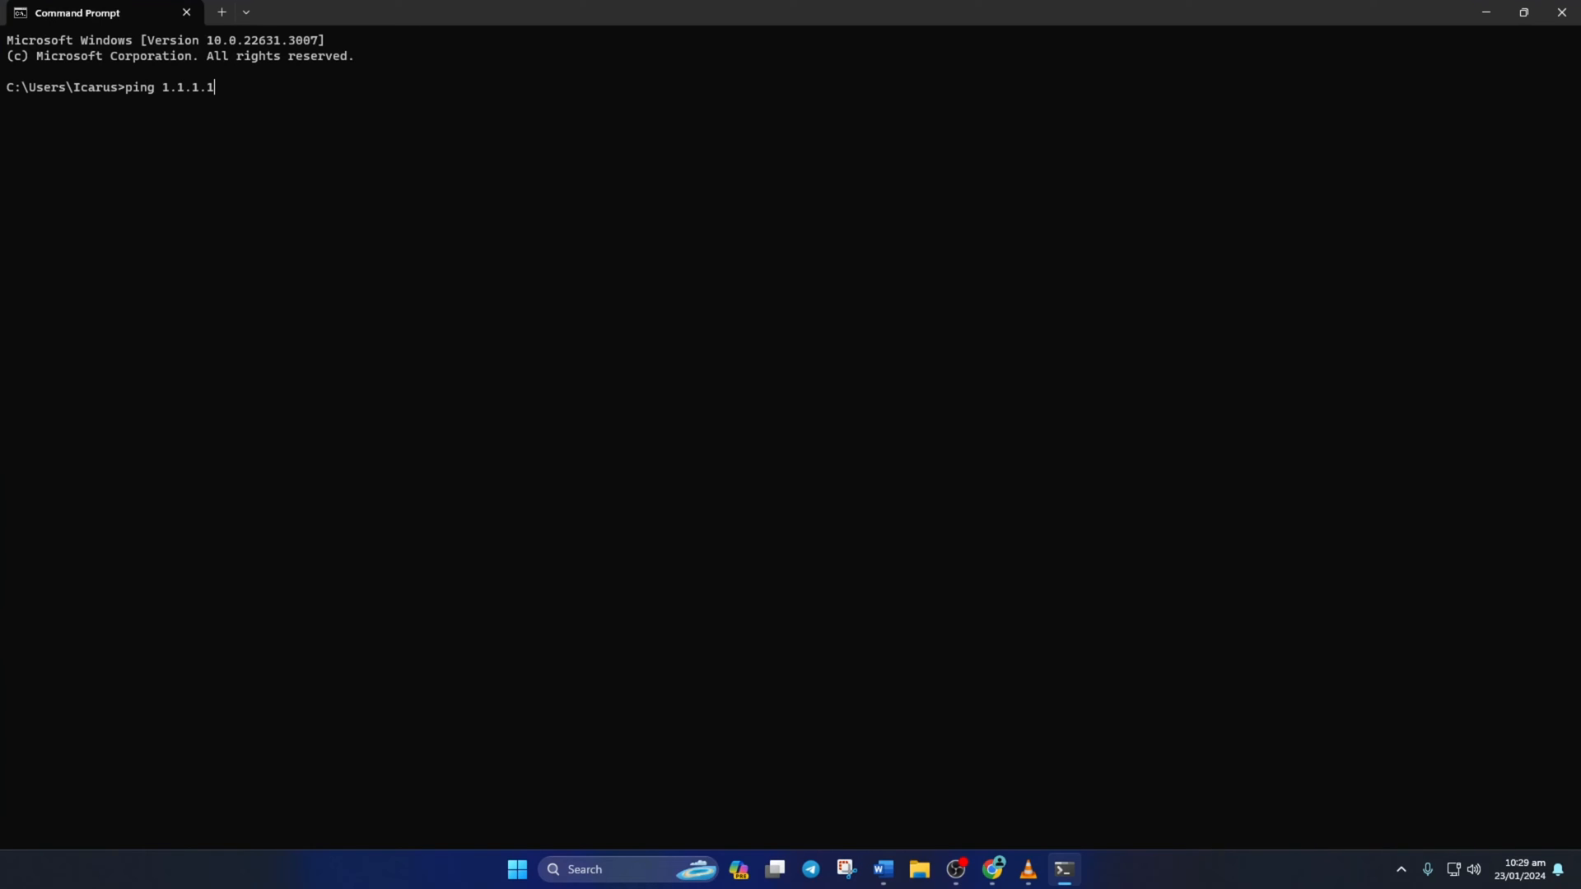
pyautogui.press('Return')
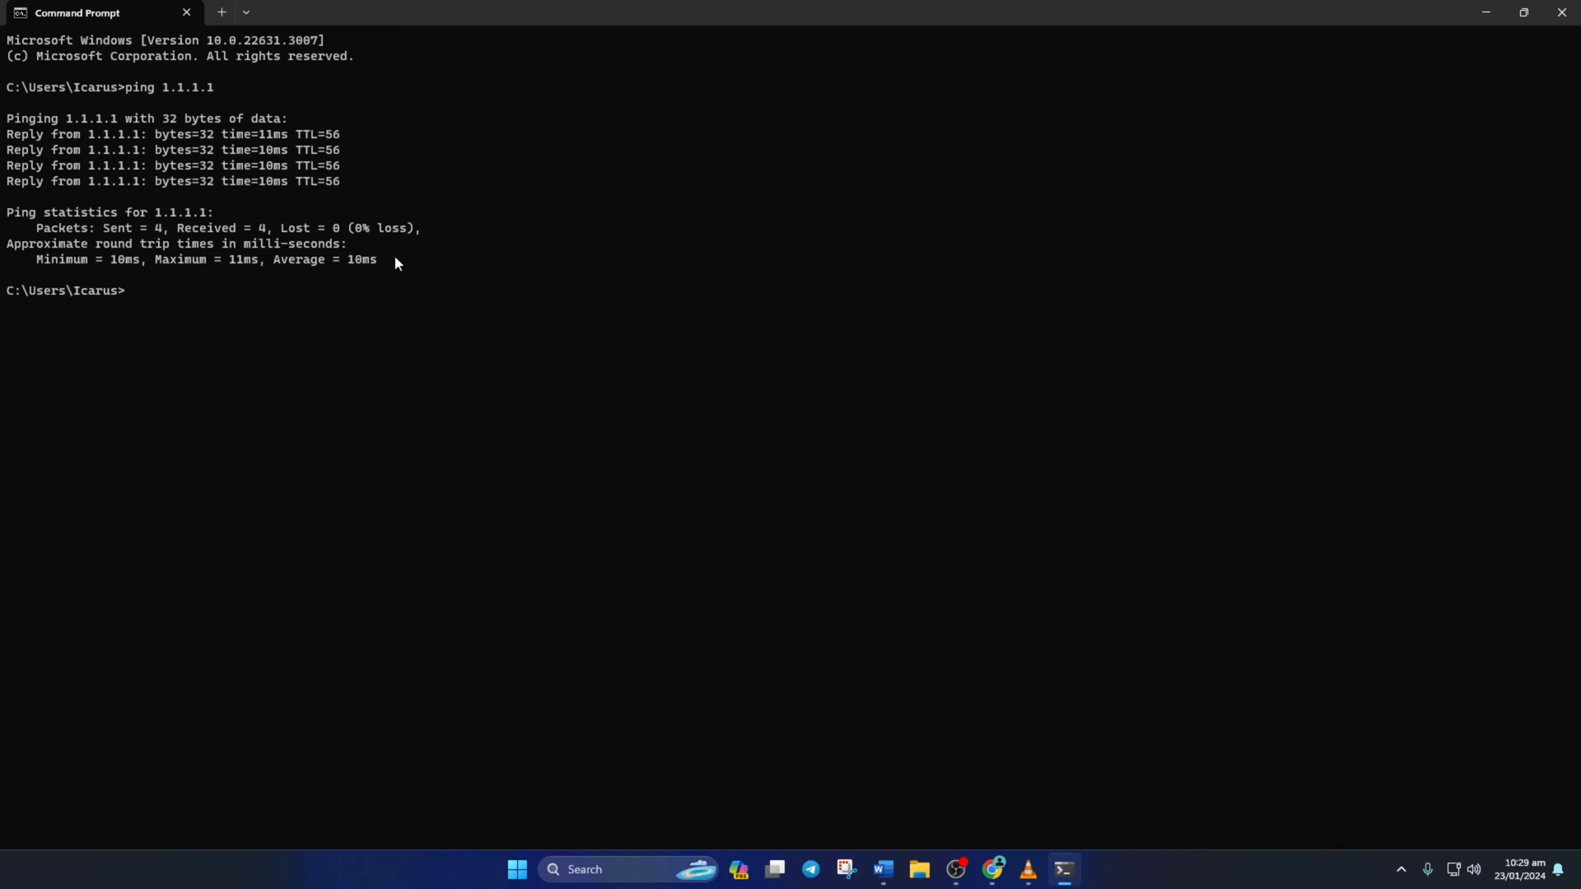
pyautogui.moveTo(35, 259); pyautogui.dragTo(377, 258)
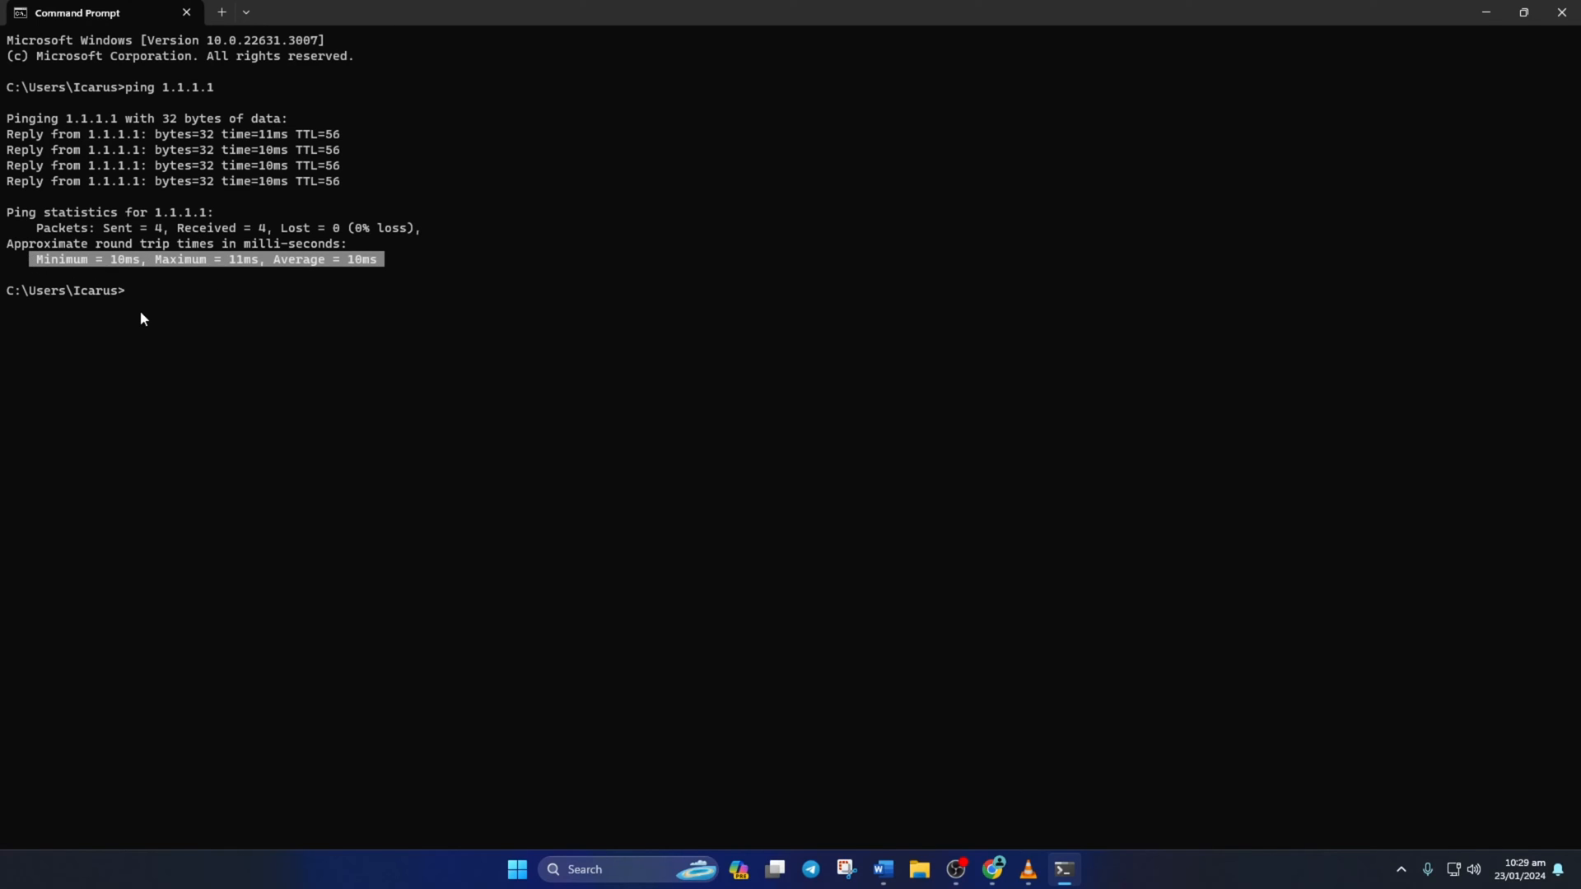
# - Ping 8.8.8.8 (~31 ms) and highlight the 1.1.1.1 times again to compare
pyautogui.write('ping 8.8.8')
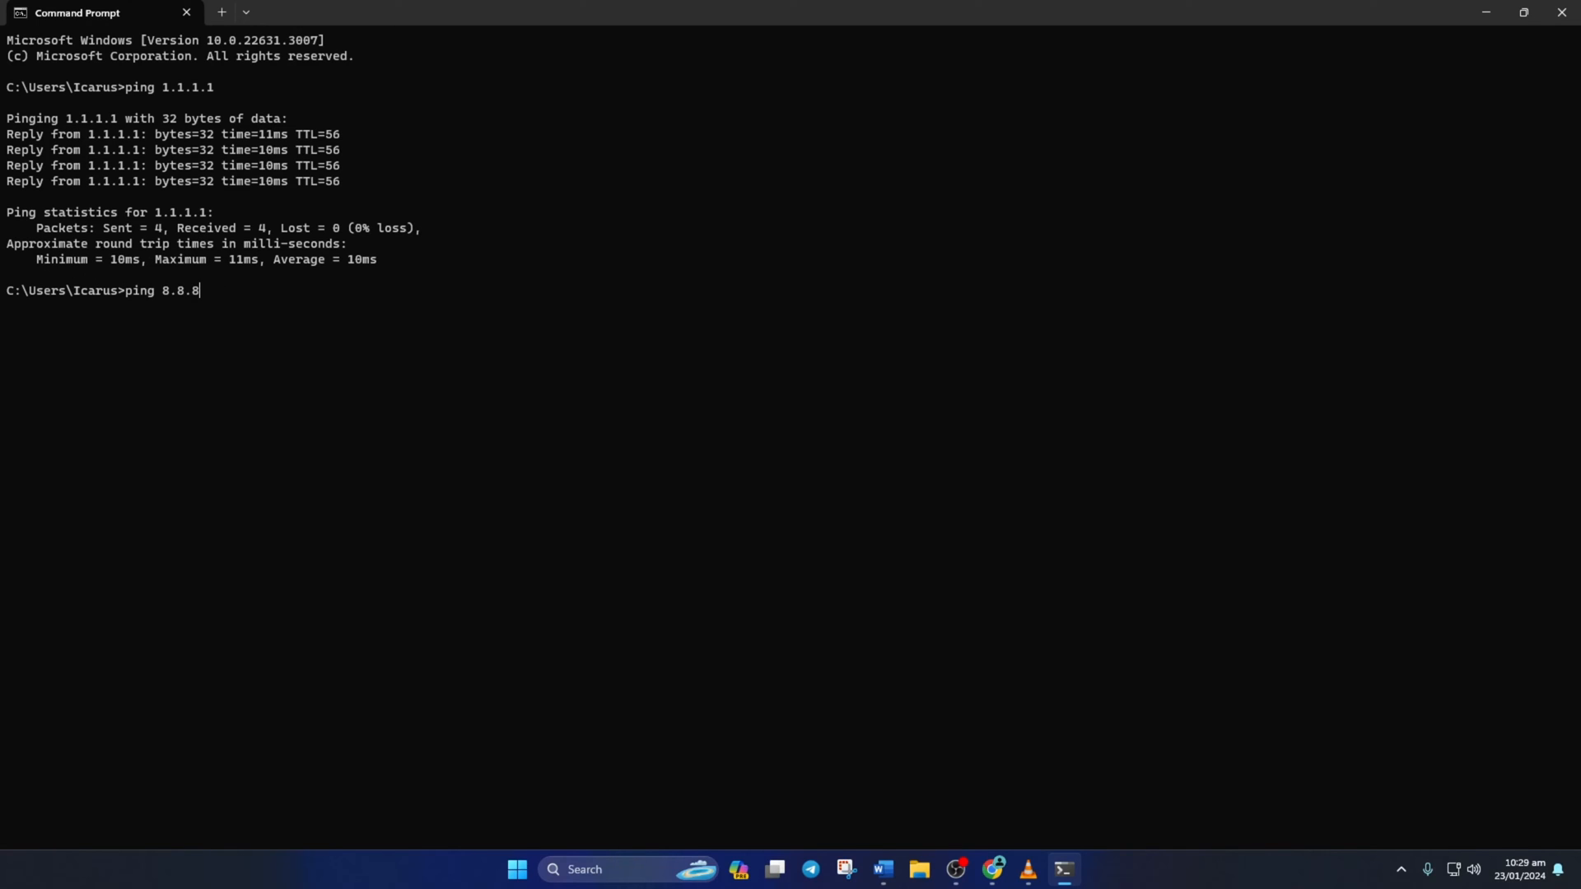
pyautogui.press('Return')
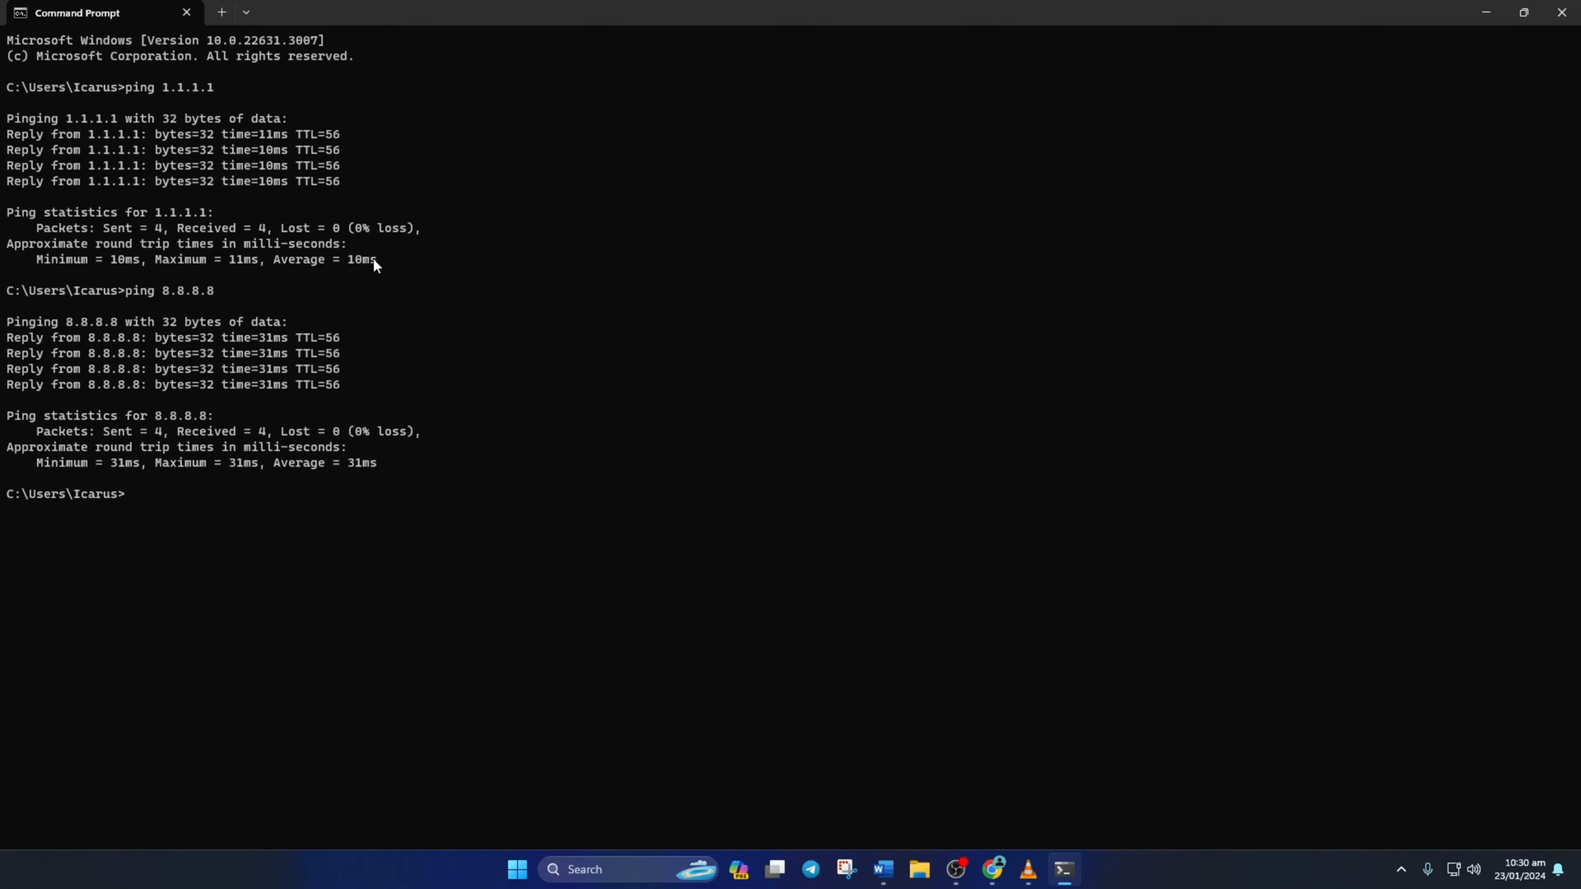
pyautogui.moveTo(379, 258); pyautogui.dragTo(30, 258)
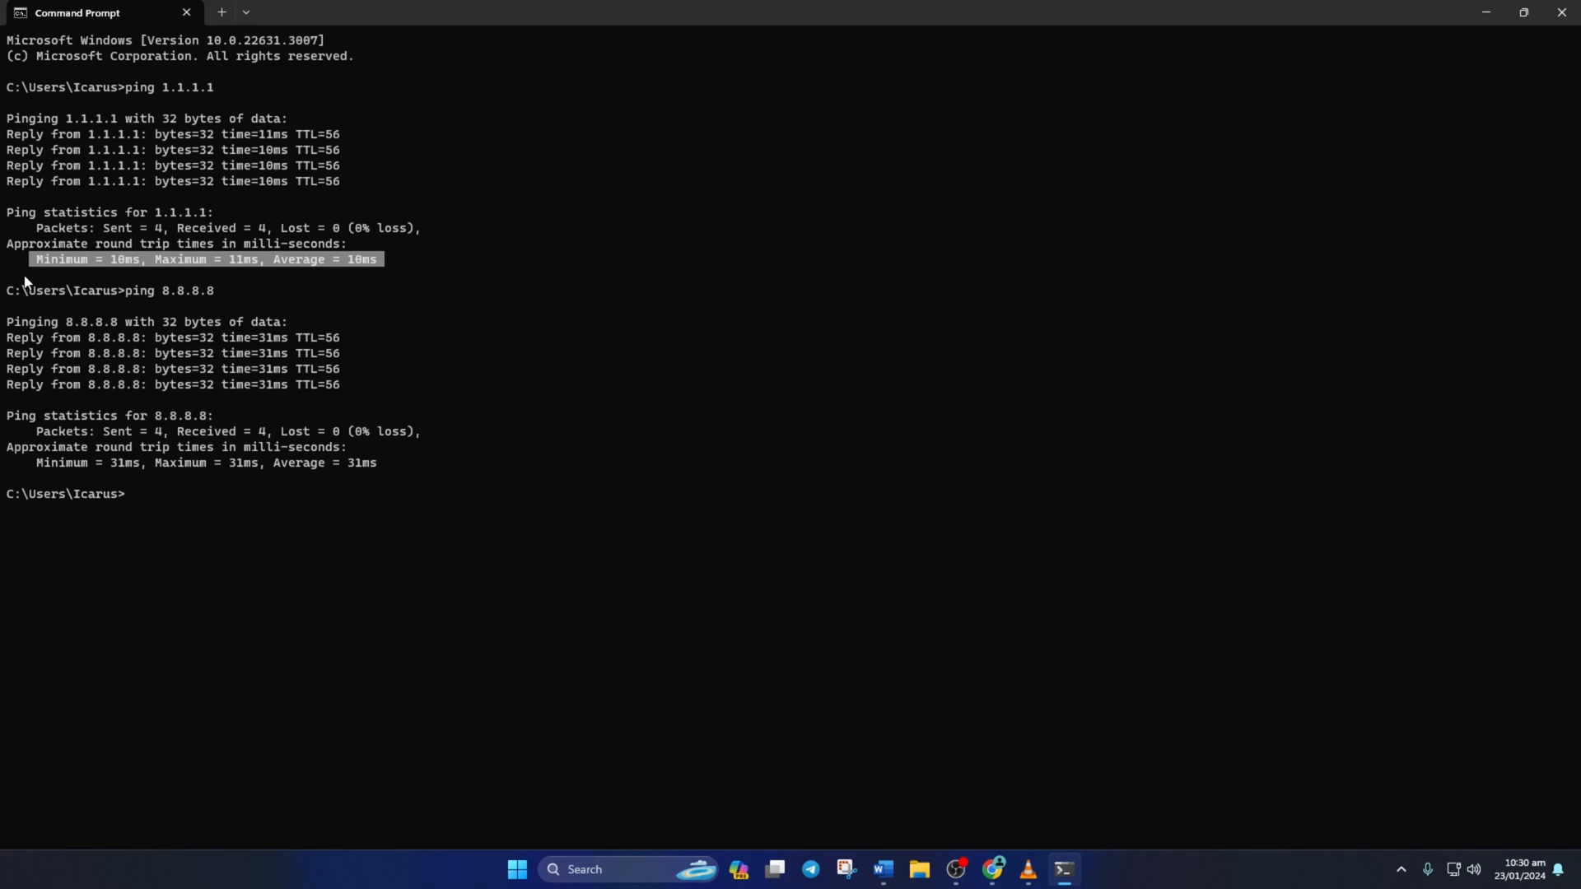
# - Launch Settings from the Start menu's pinned apps to reach the Ethernet page
pyautogui.click(516, 870)
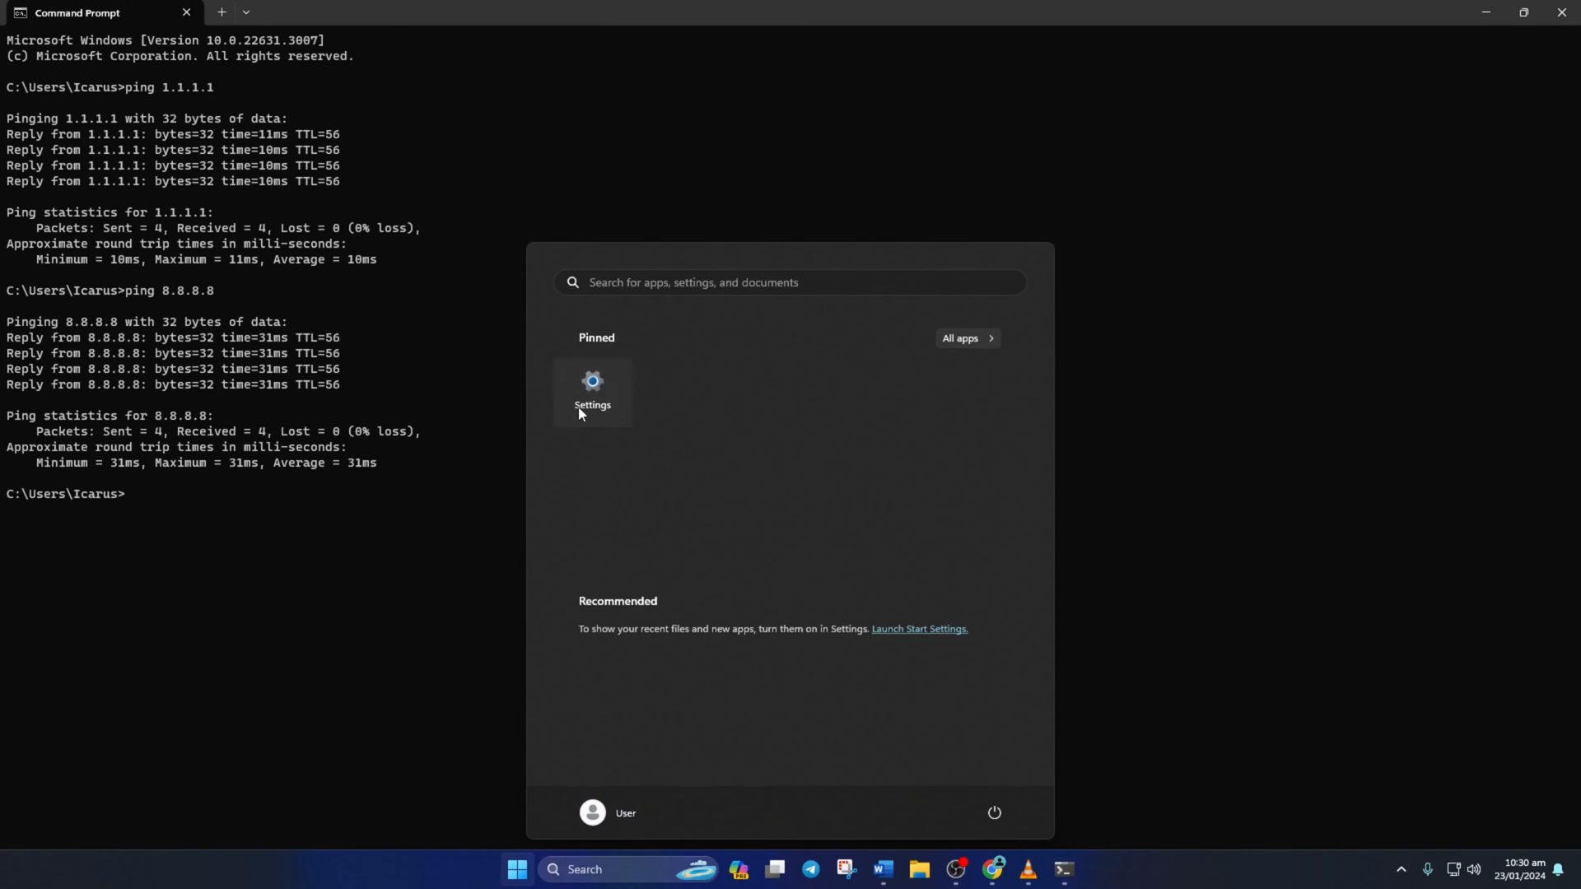
pyautogui.click(592, 392)
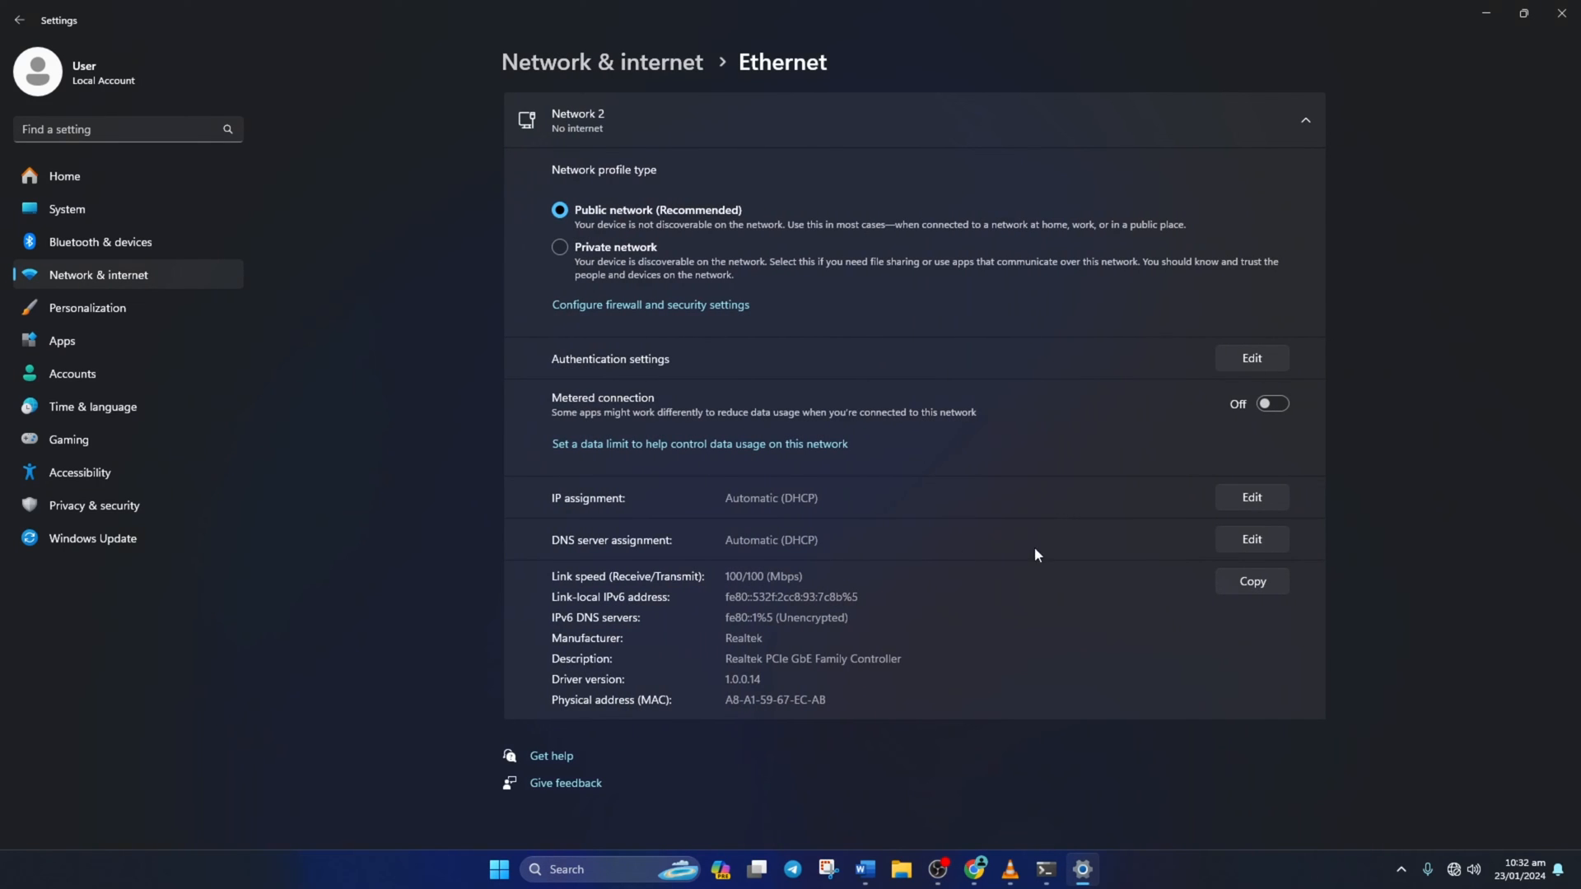
# - Switch DNS assignment to Manual with IPv4 on, entering 1.1.1.1 preferred and 1.0.0.1 alternate
pyautogui.click(1250, 540)
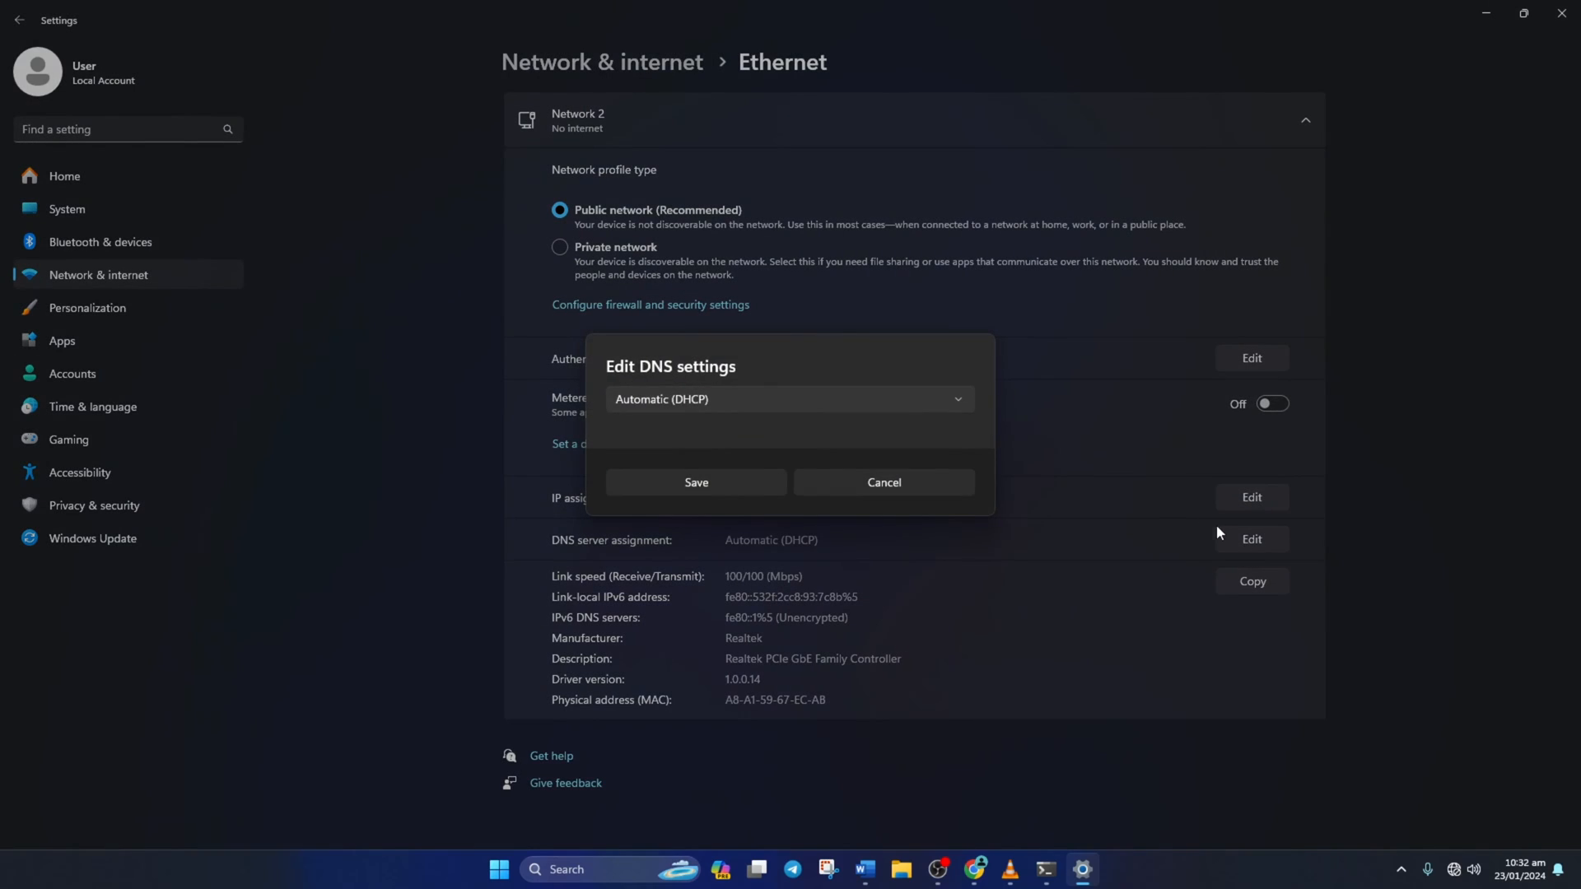
pyautogui.click(789, 398)
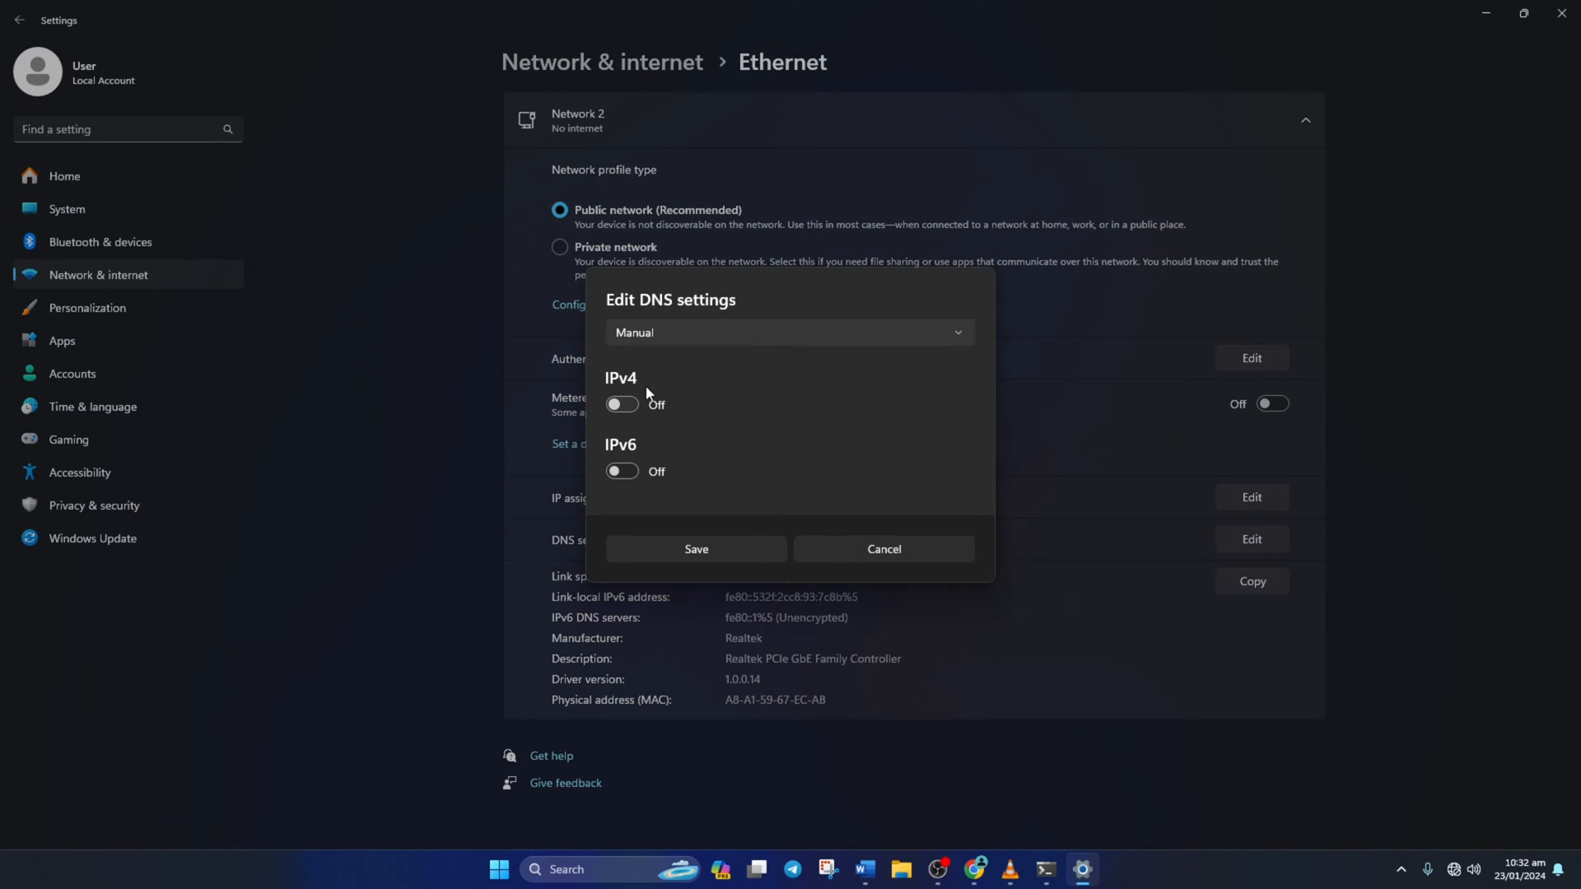
pyautogui.click(620, 405)
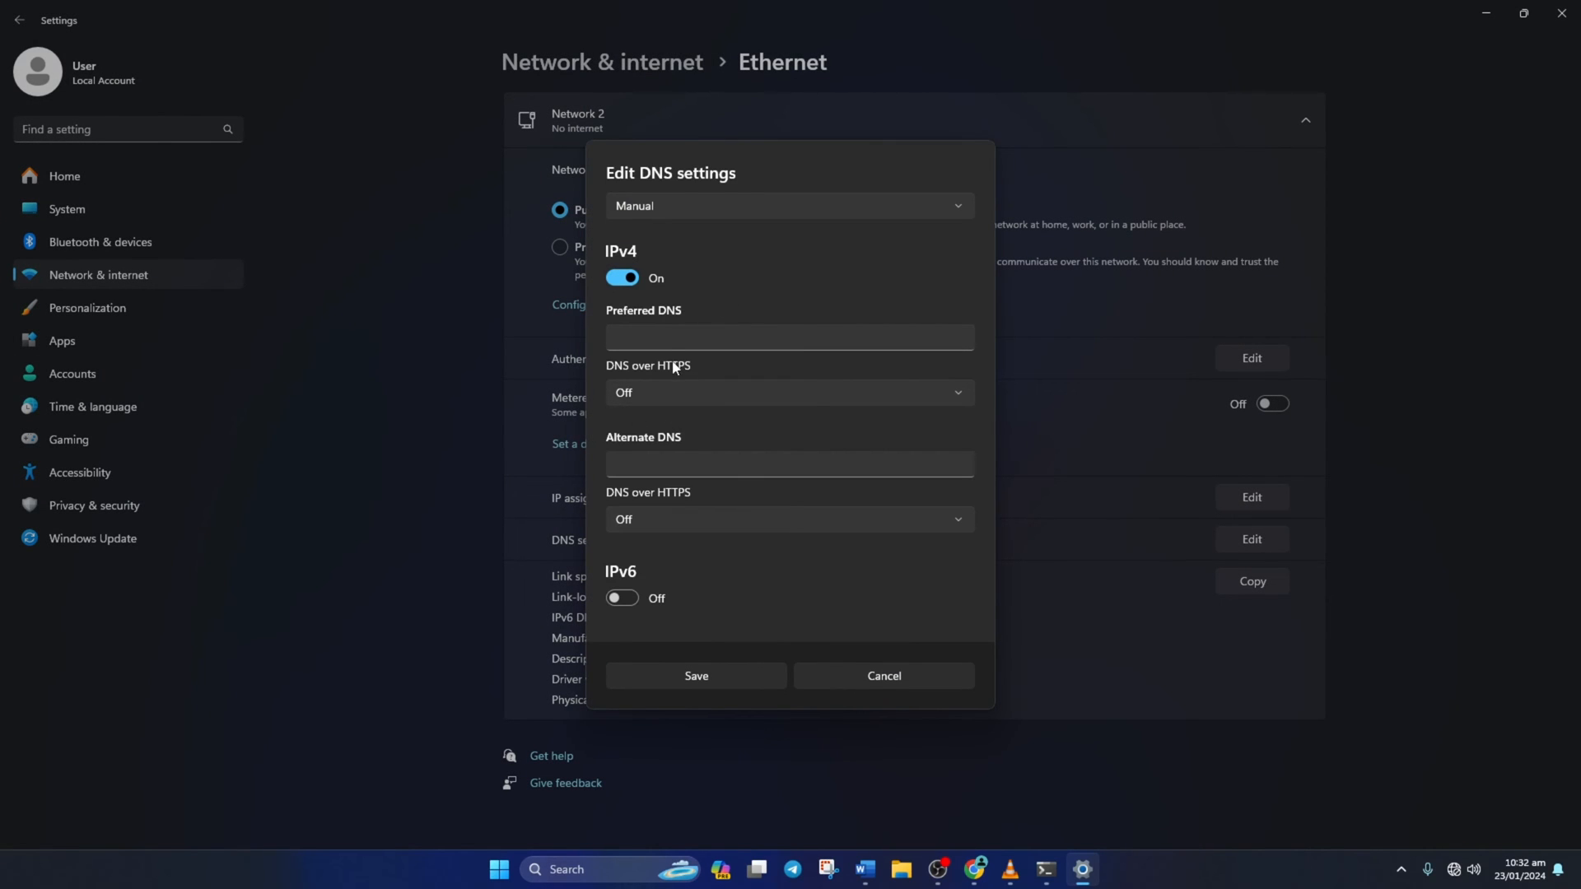
pyautogui.write('1.1.1')
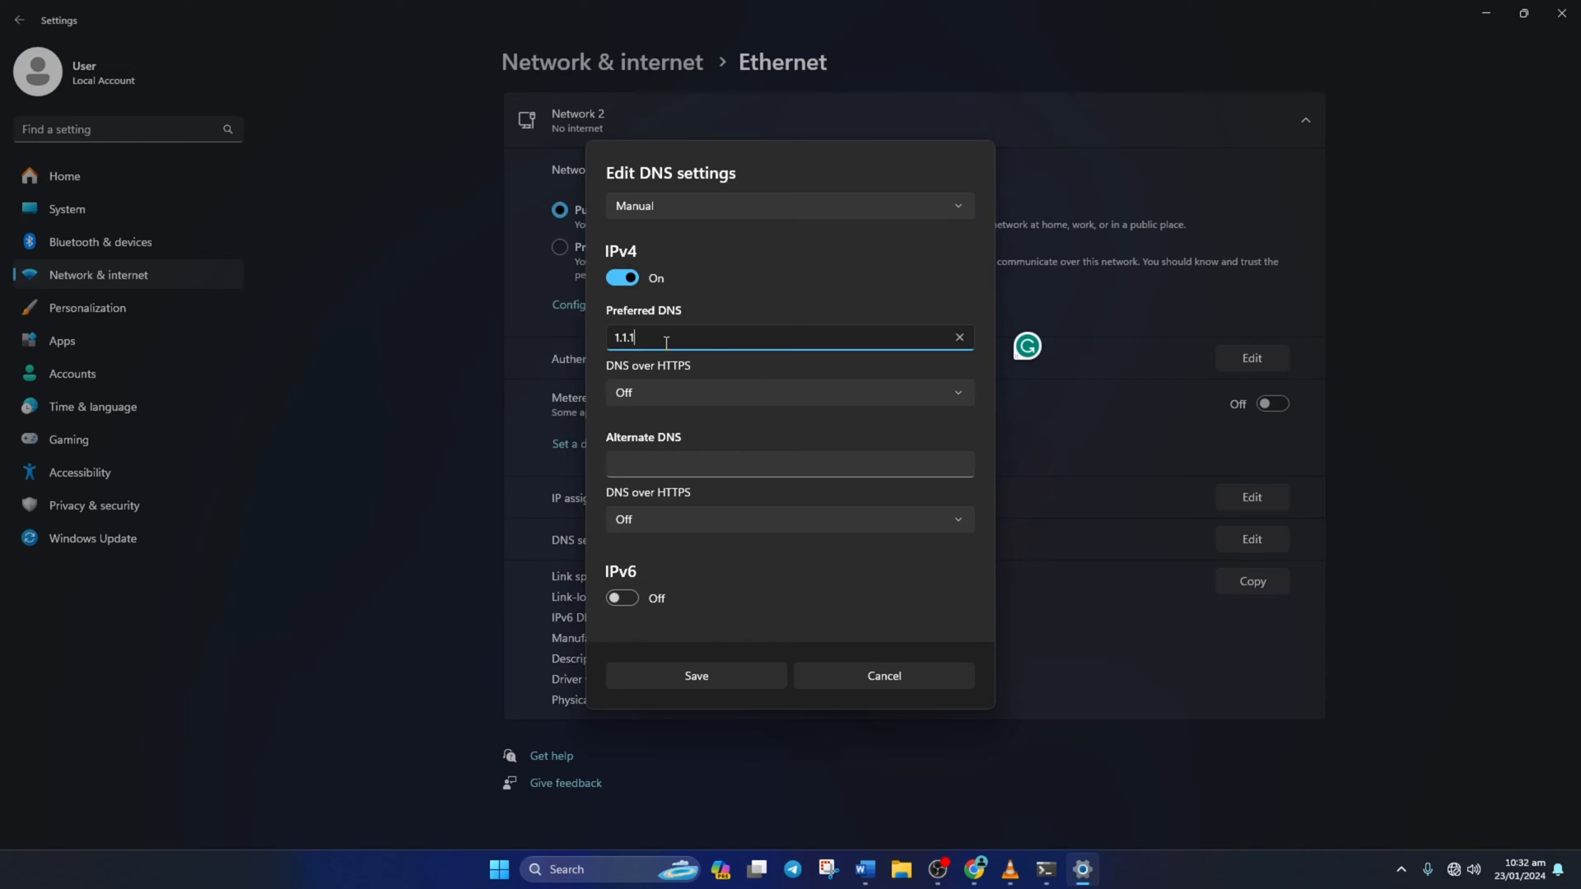
pyautogui.write('.1')
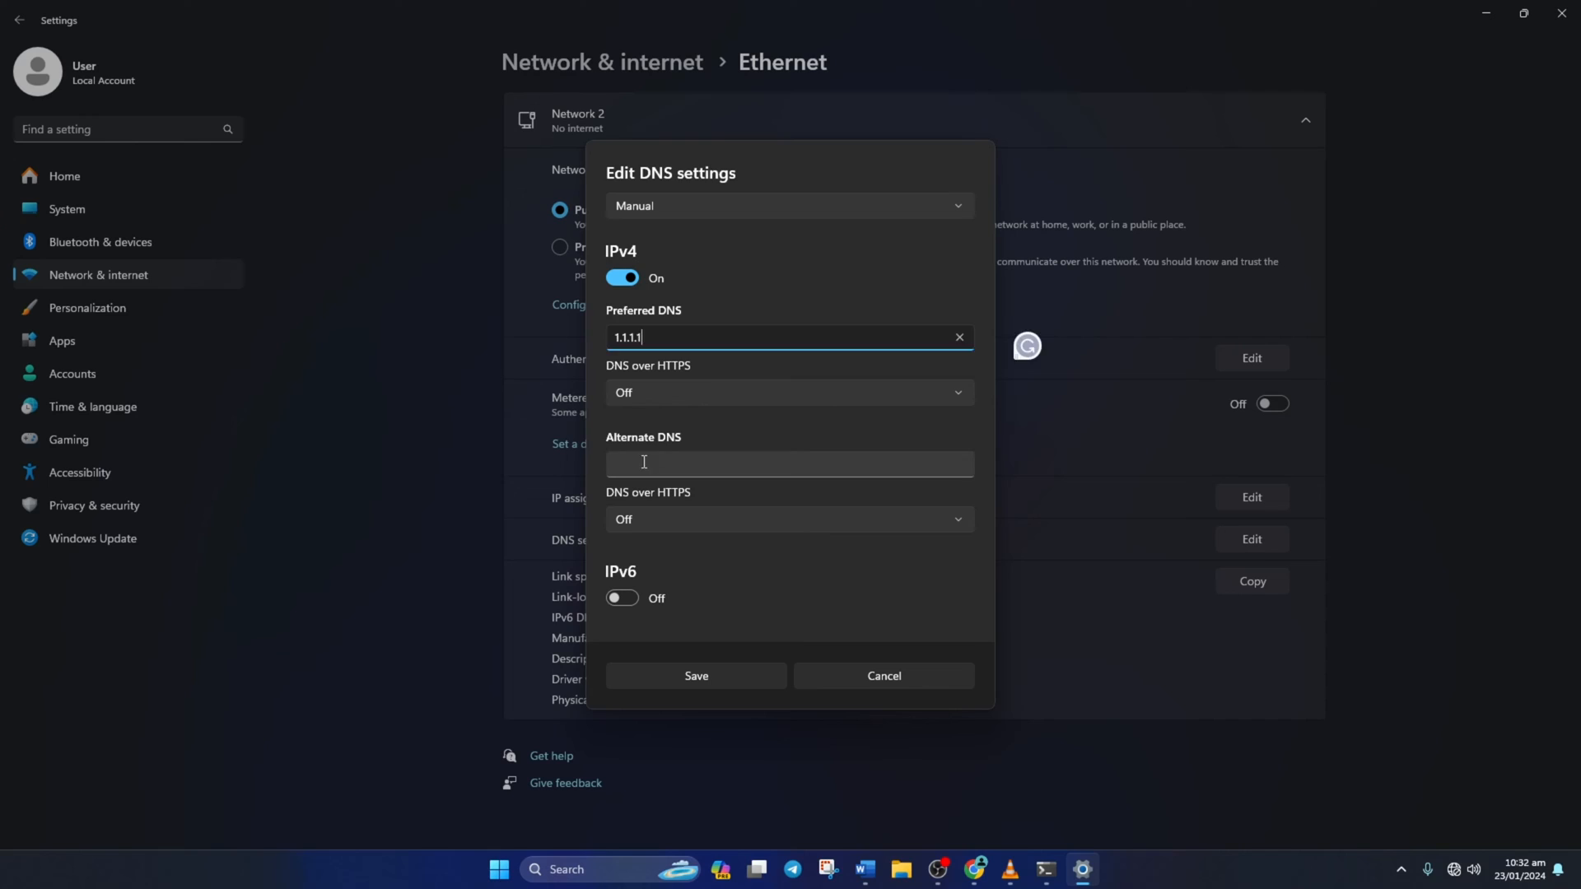
pyautogui.write('1.0.0.1')
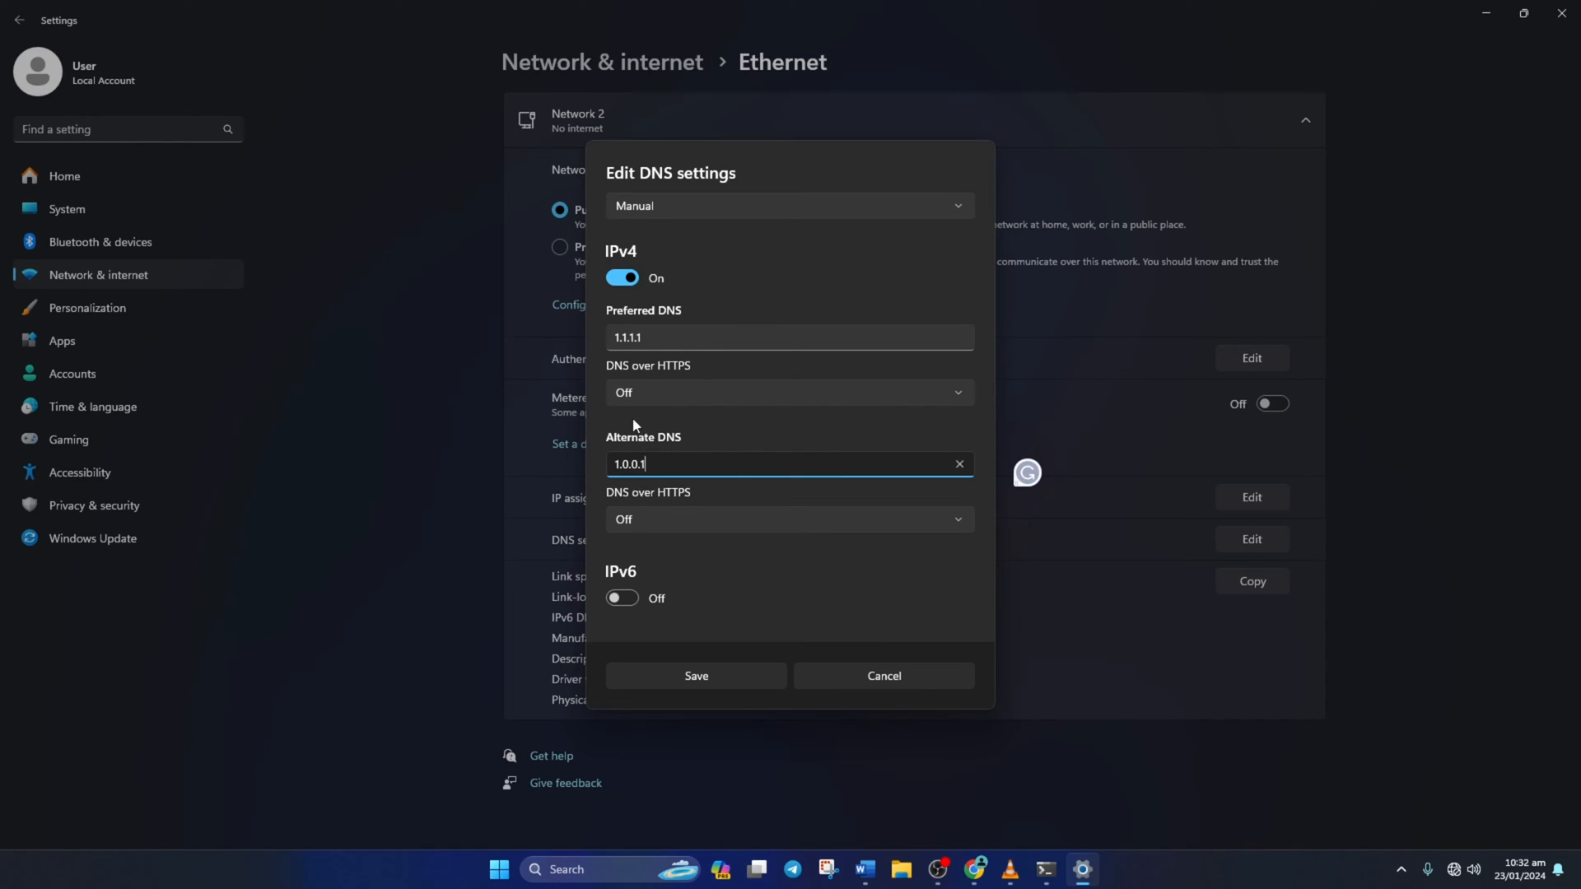
pyautogui.moveTo(693, 402)
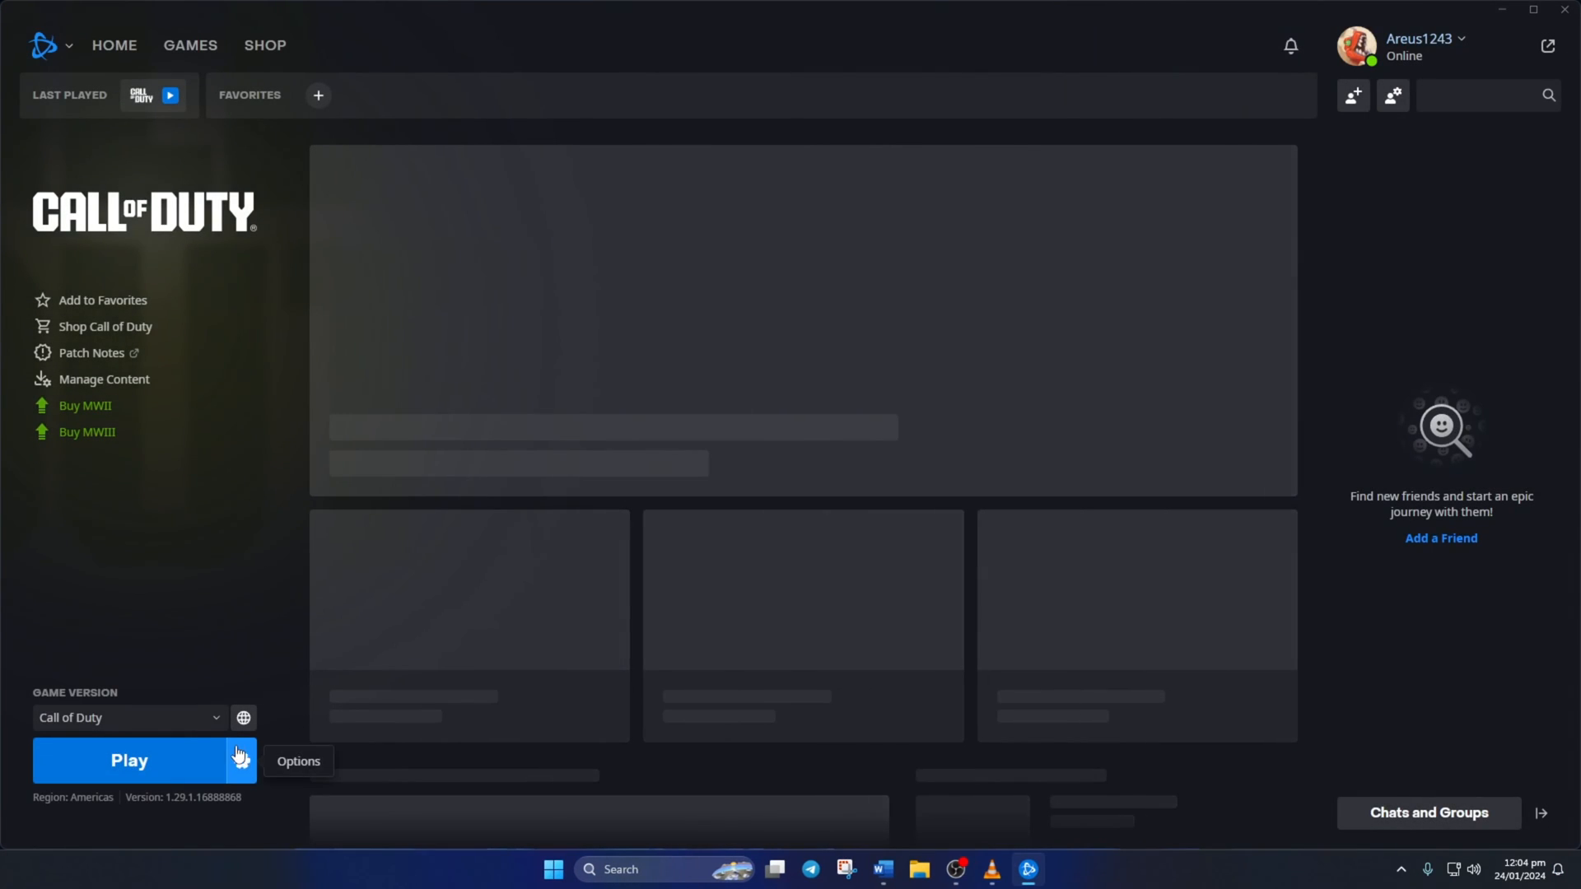
# - Run Scan and Repair on Call of Duty from the gear menu and start the repair update
pyautogui.click(242, 761)
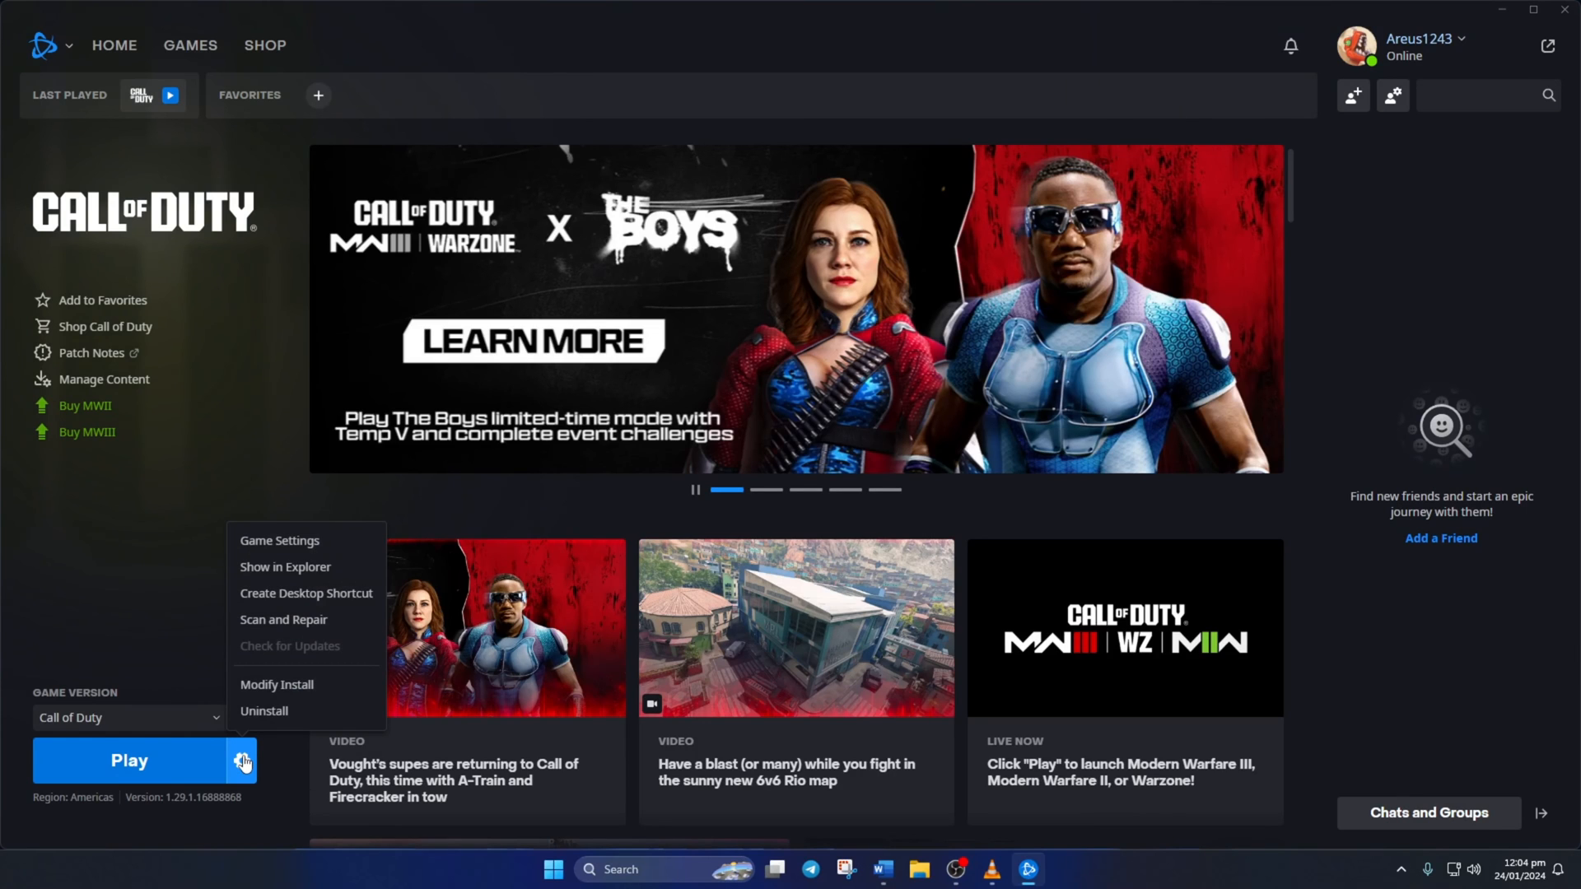
pyautogui.click(283, 619)
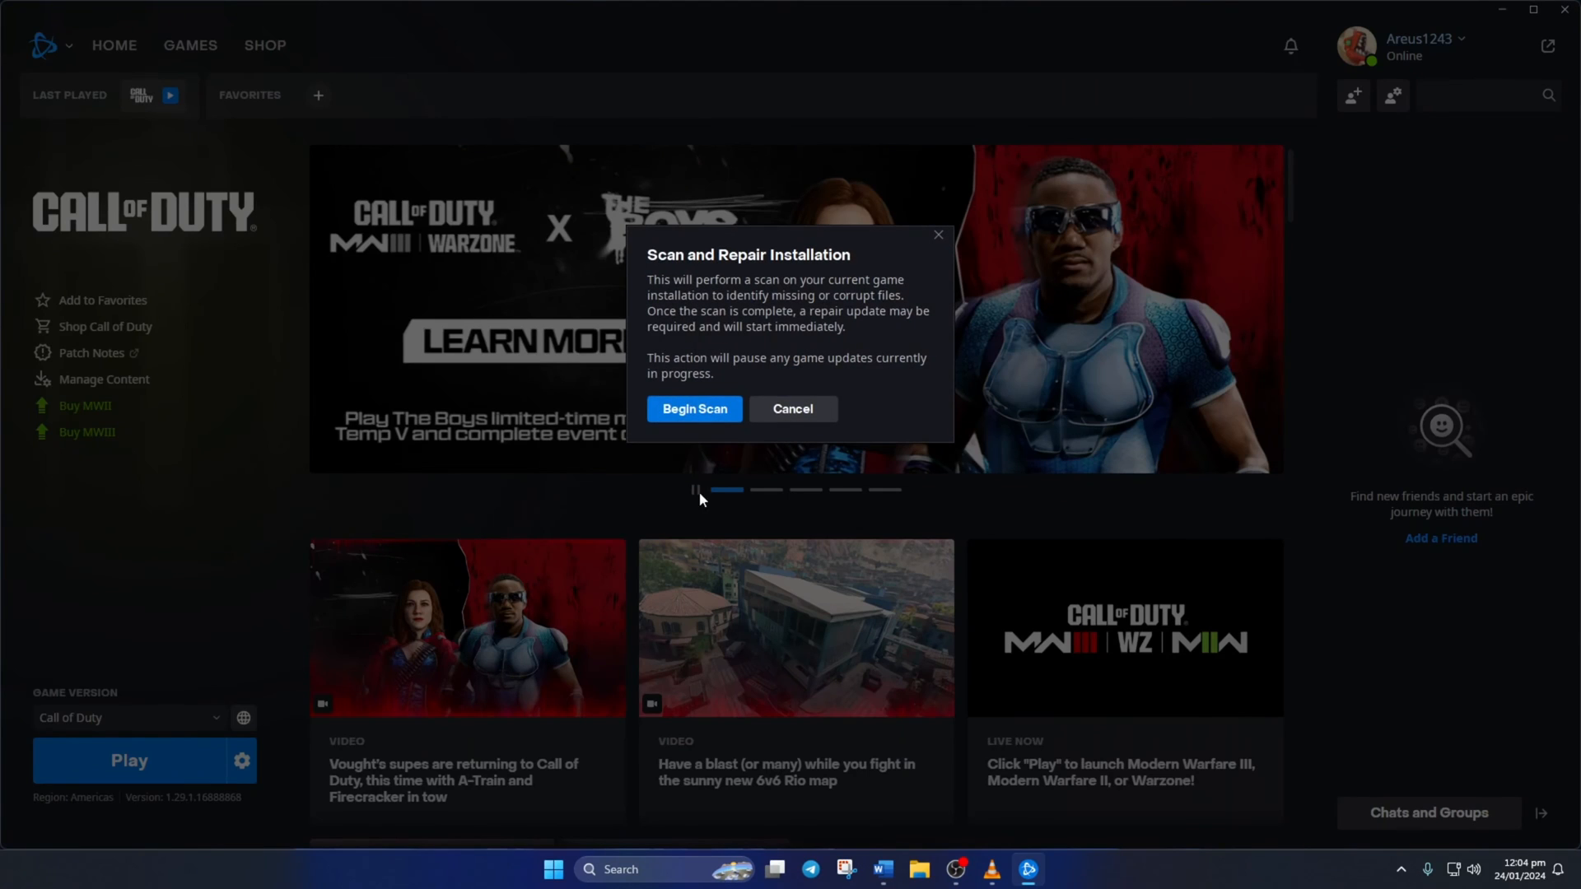
pyautogui.click(693, 409)
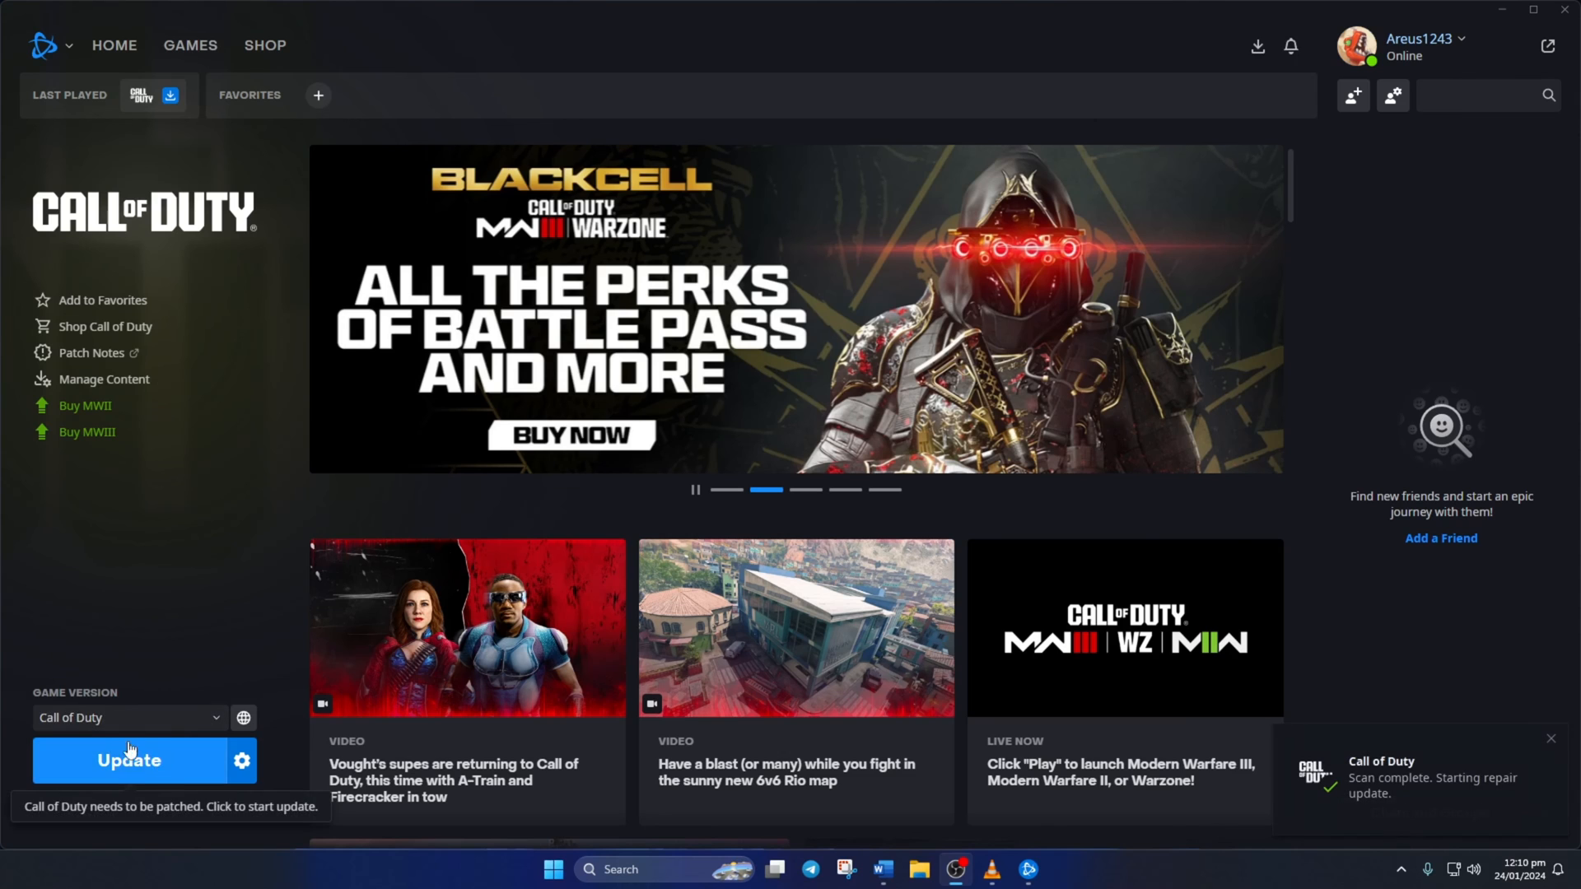
pyautogui.click(129, 761)
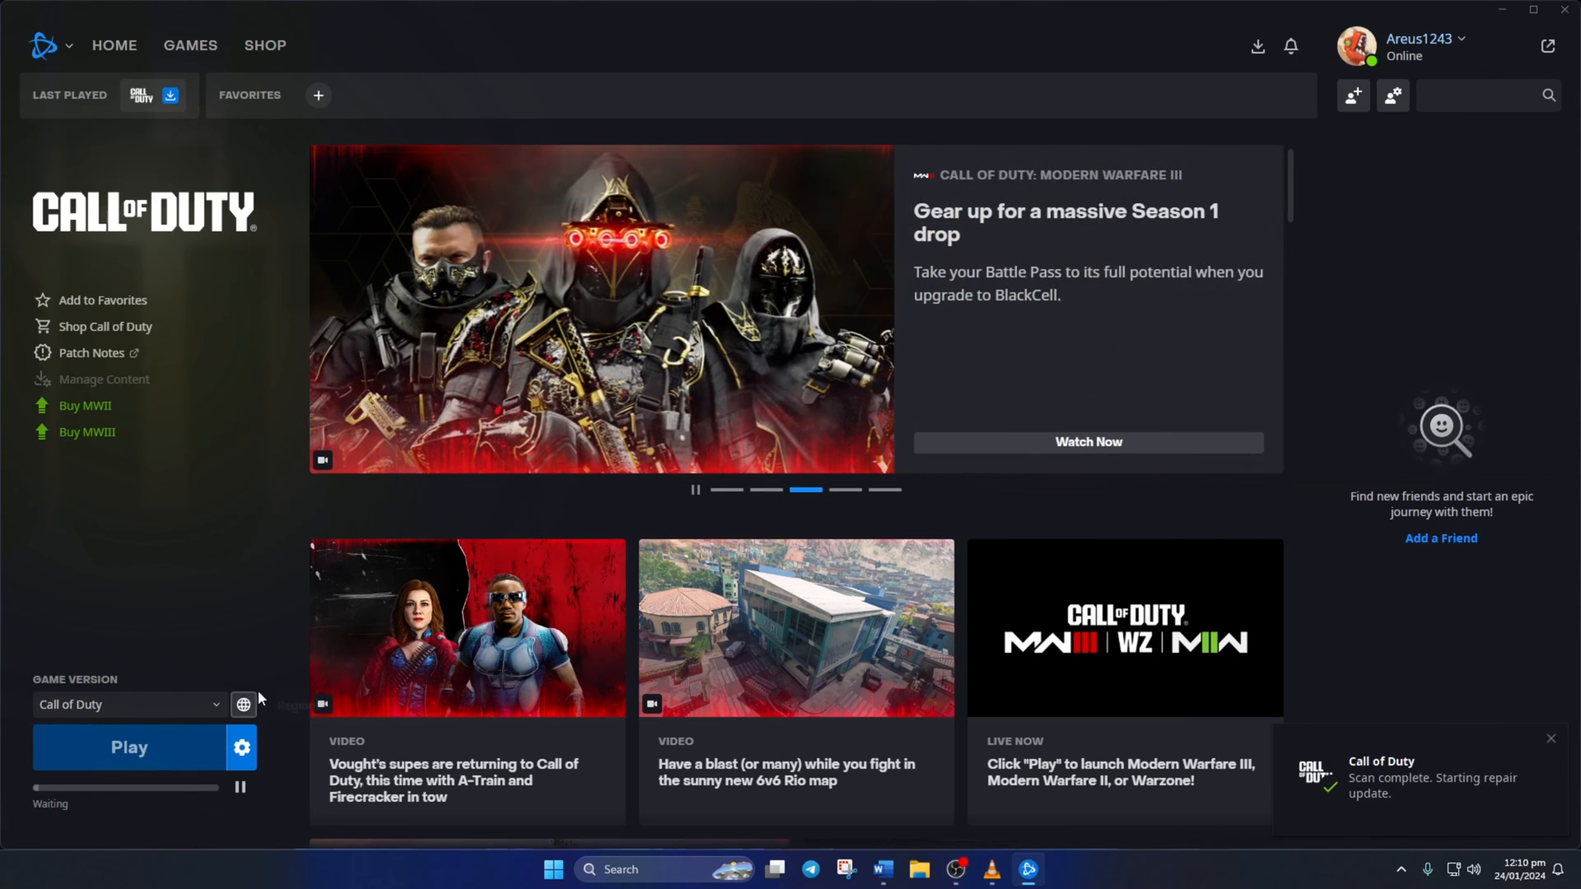
pyautogui.click(129, 748)
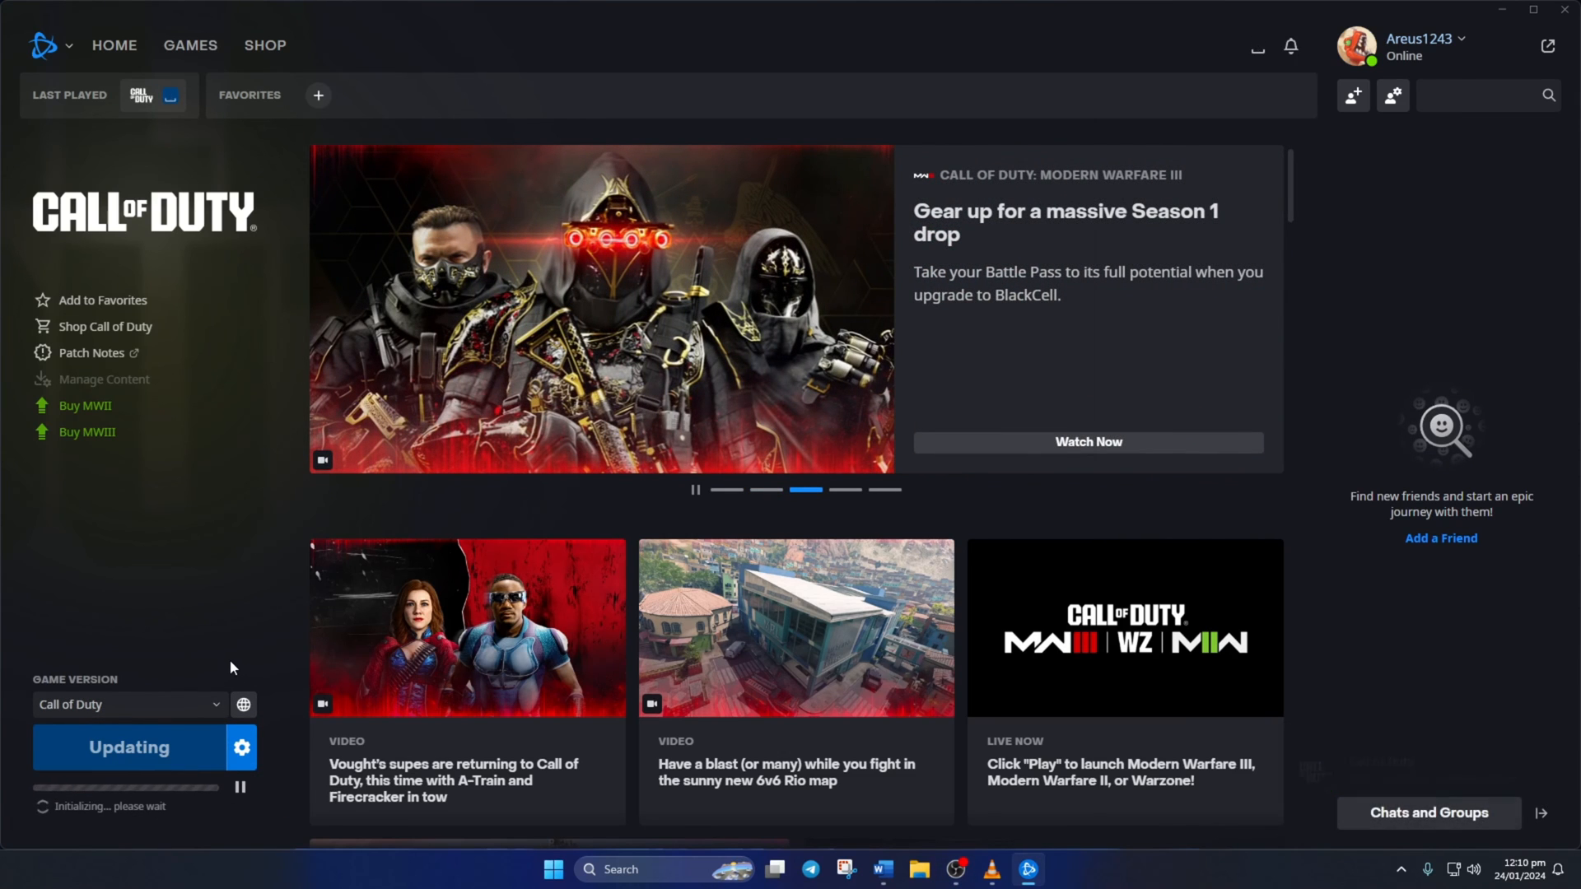